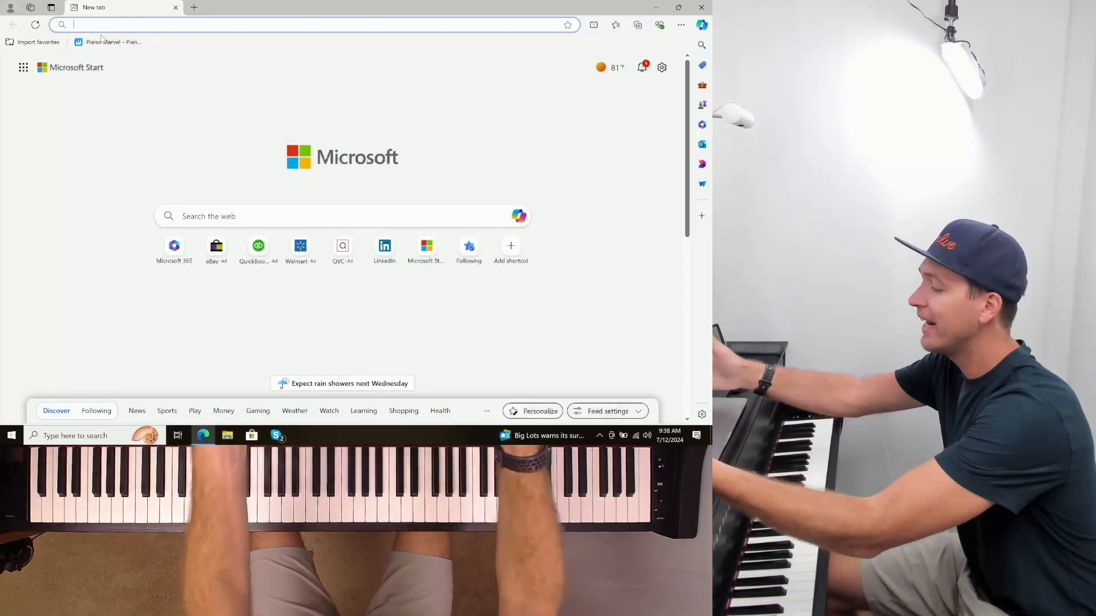
- Search Google for sunset pictures and preview the red Pixabay sunset image
type("go")
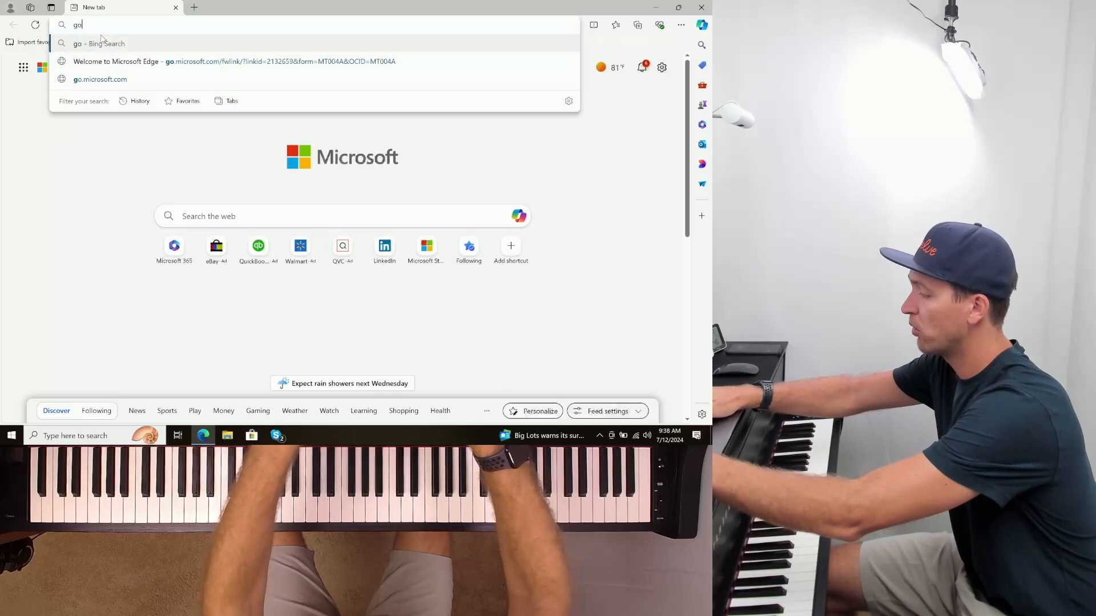
key("Return")
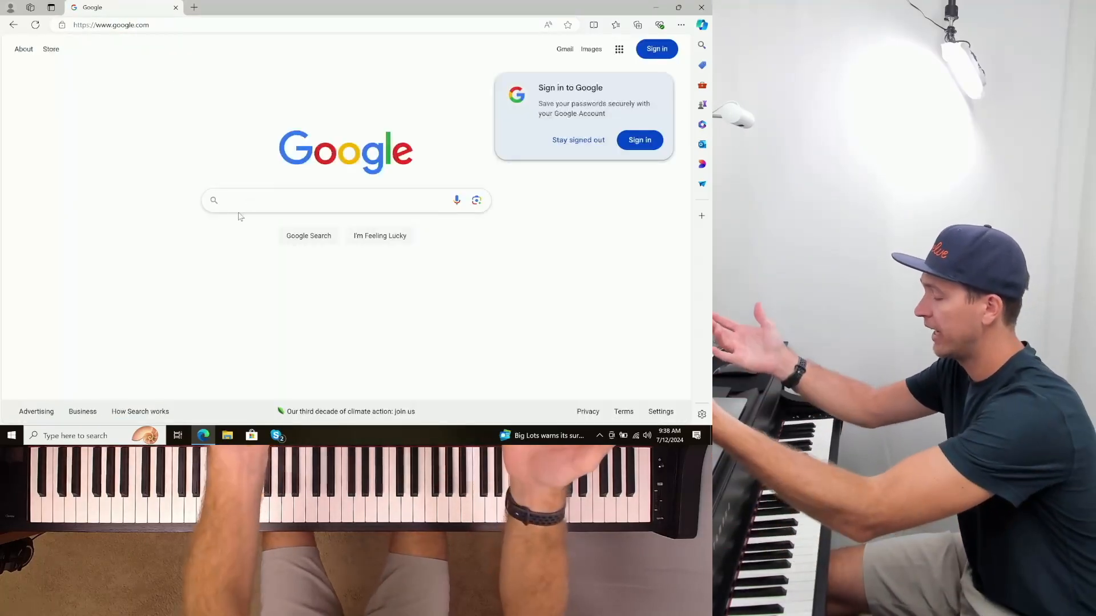
type("suinset picture")
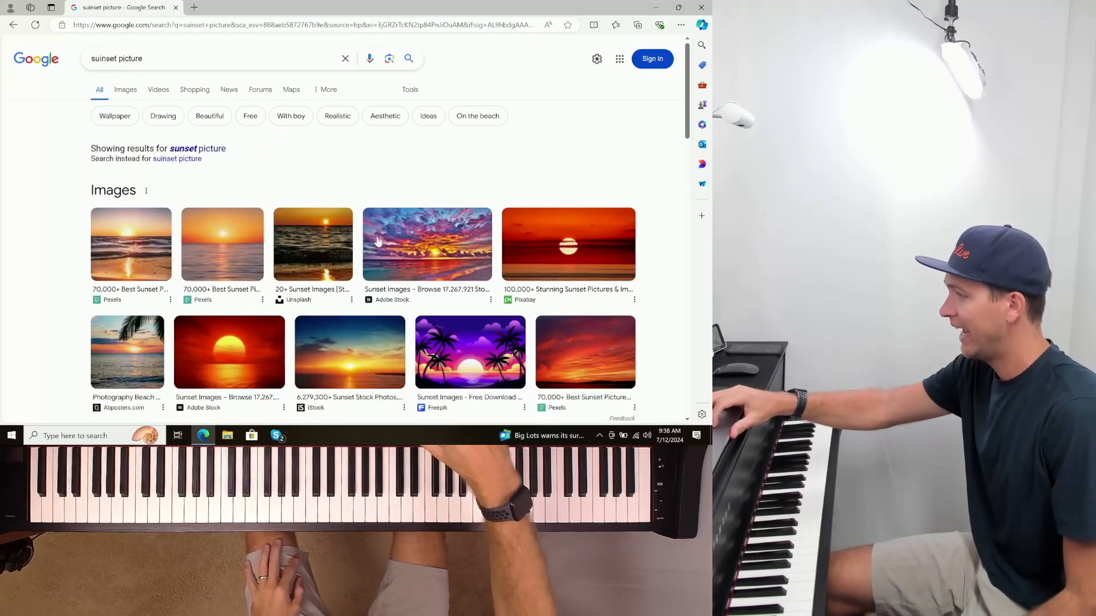
left_click(568, 245)
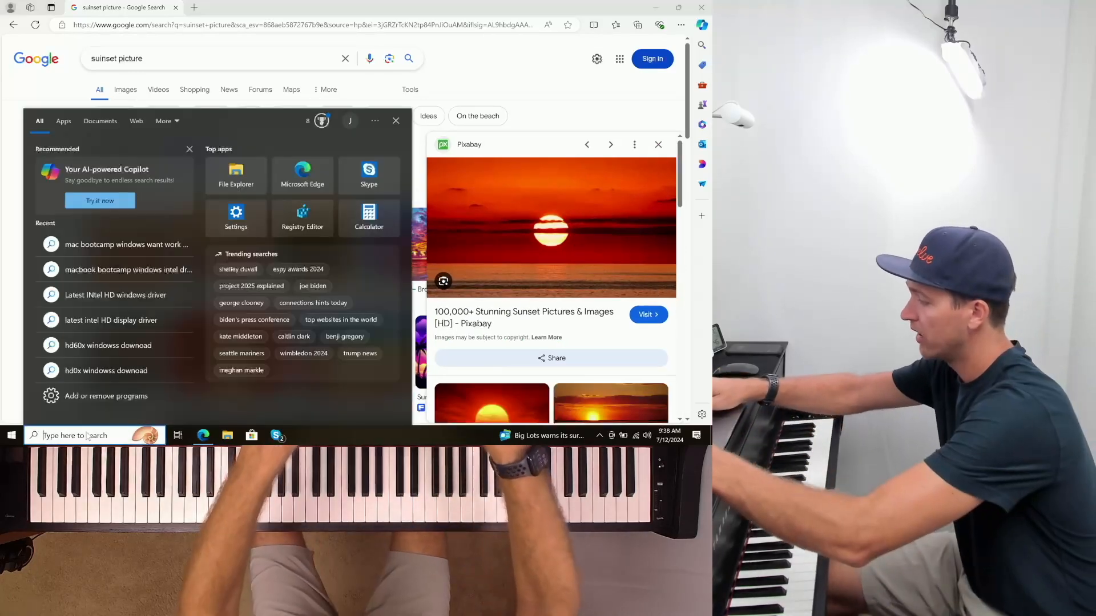
- Launch Snipping Tool from Windows search and move its window clear of the sunset image
type("snipping Tool")
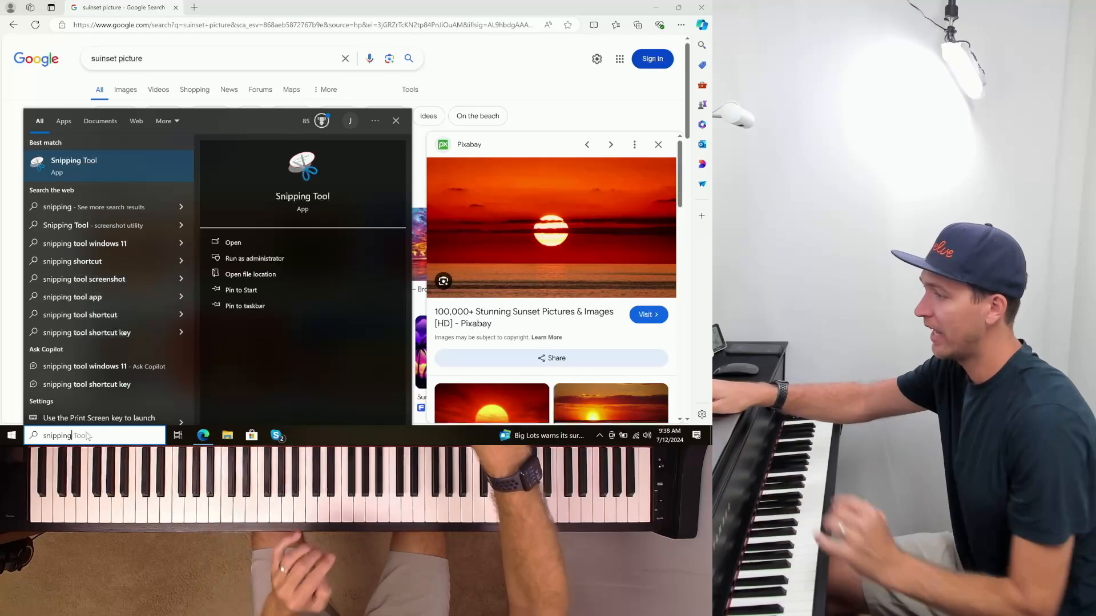
left_click(233, 242)
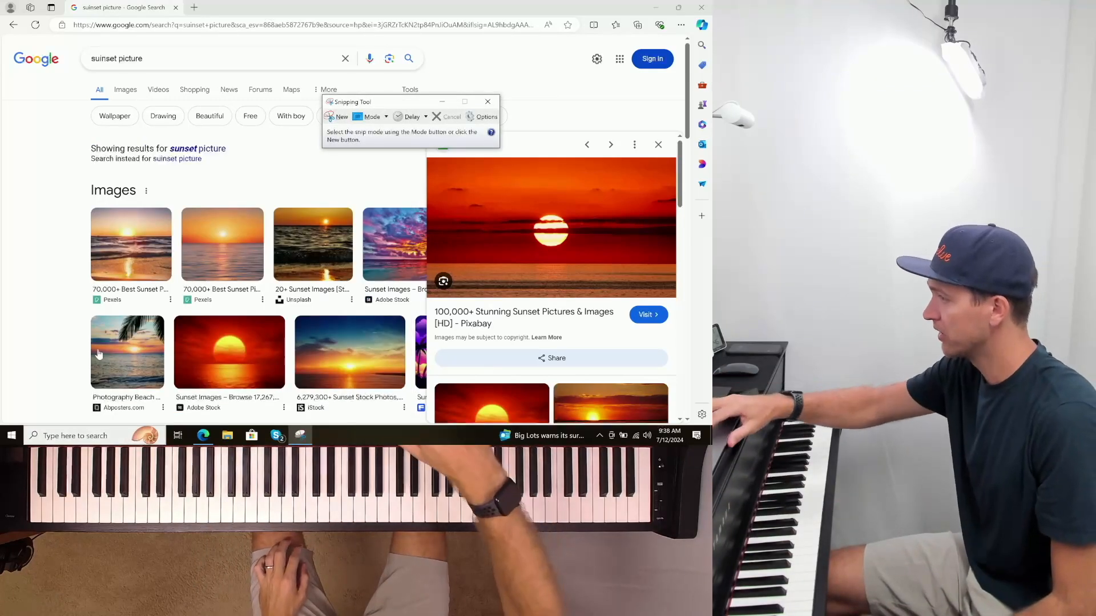
left_click_drag(350, 102, 319, 68)
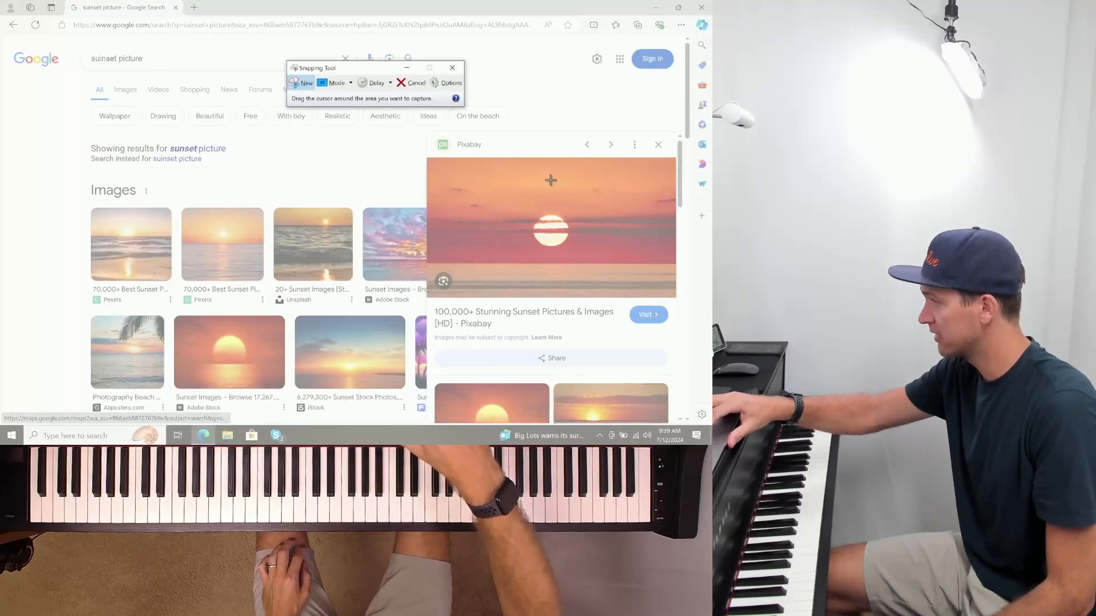
mouse_move(512, 178)
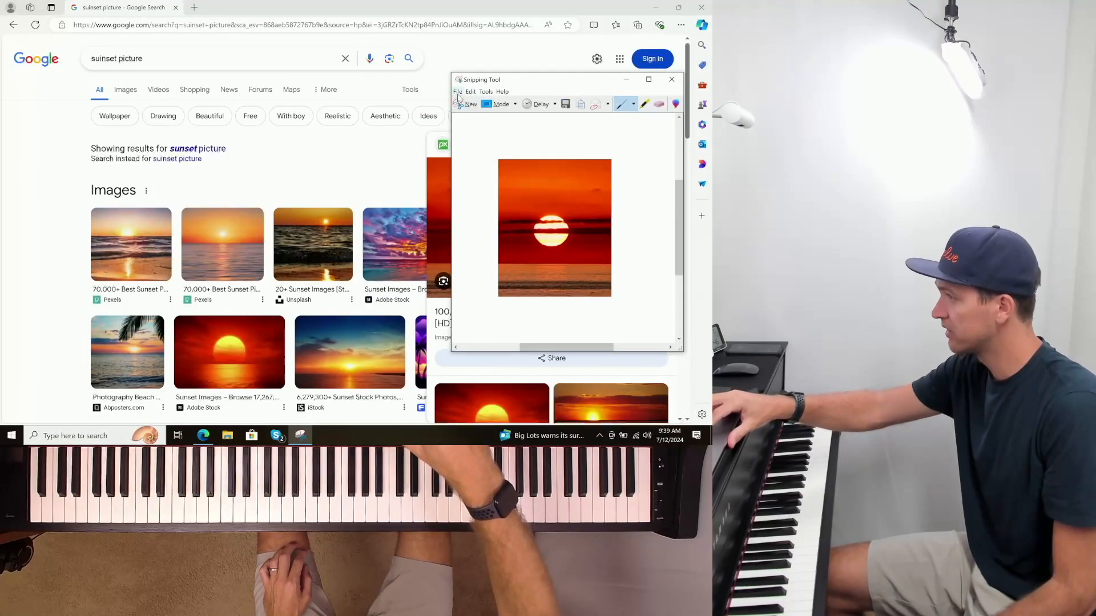
- Save the snip as a PNG named Thumbnail in the Downloads folder
left_click(457, 91)
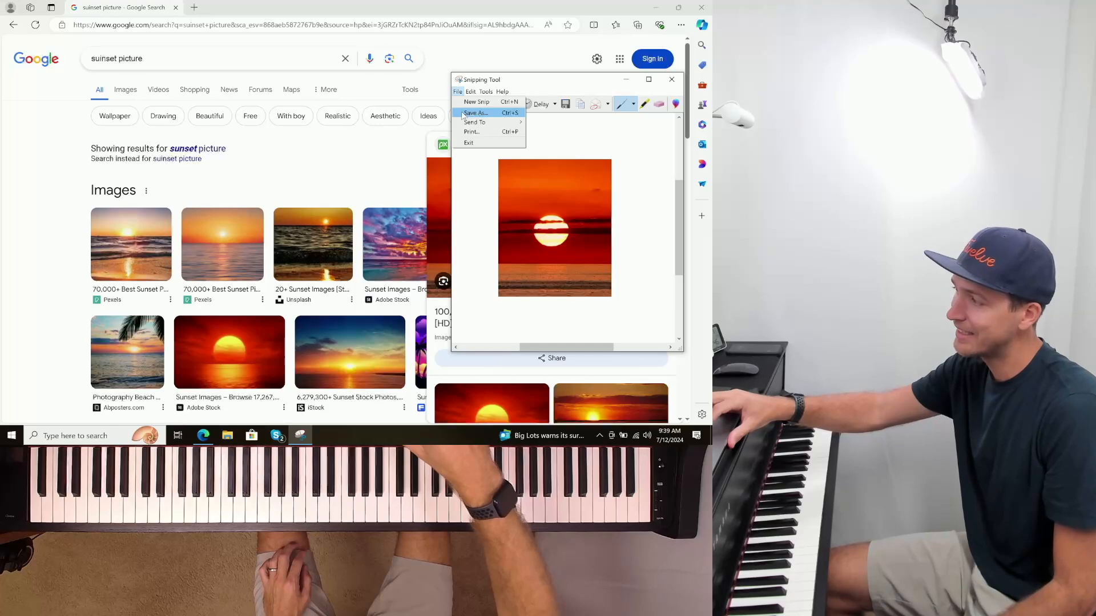
left_click(475, 113)
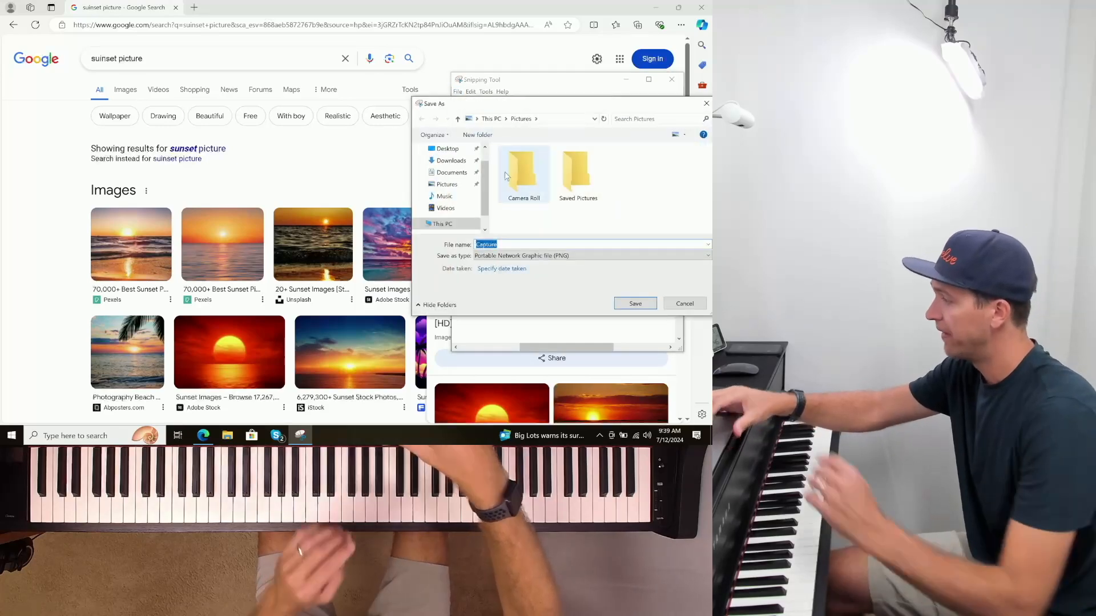
type("Thumbnail")
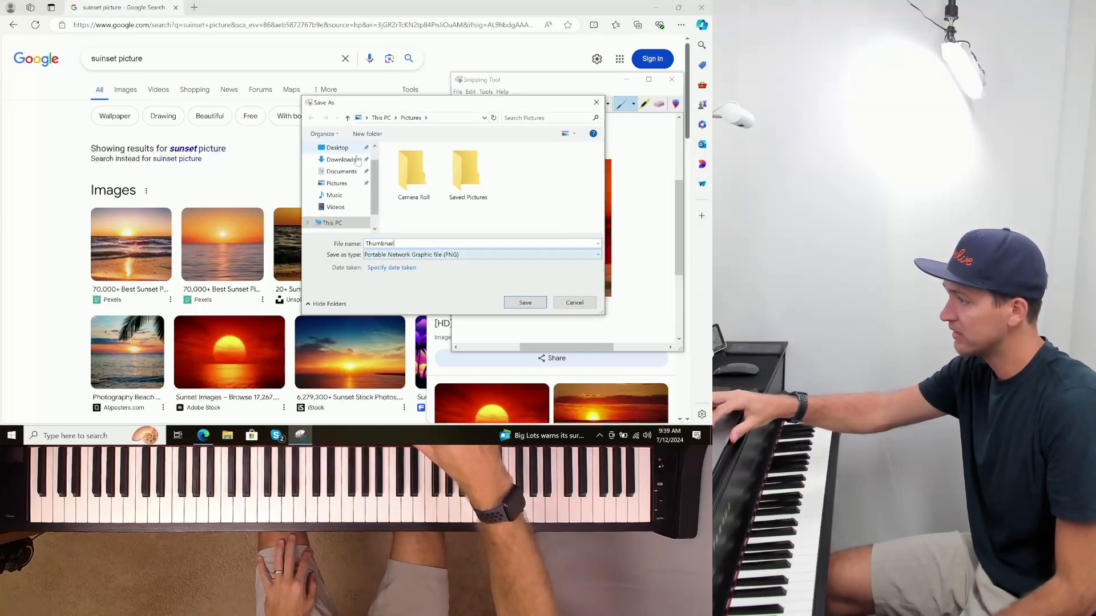
left_click(340, 160)
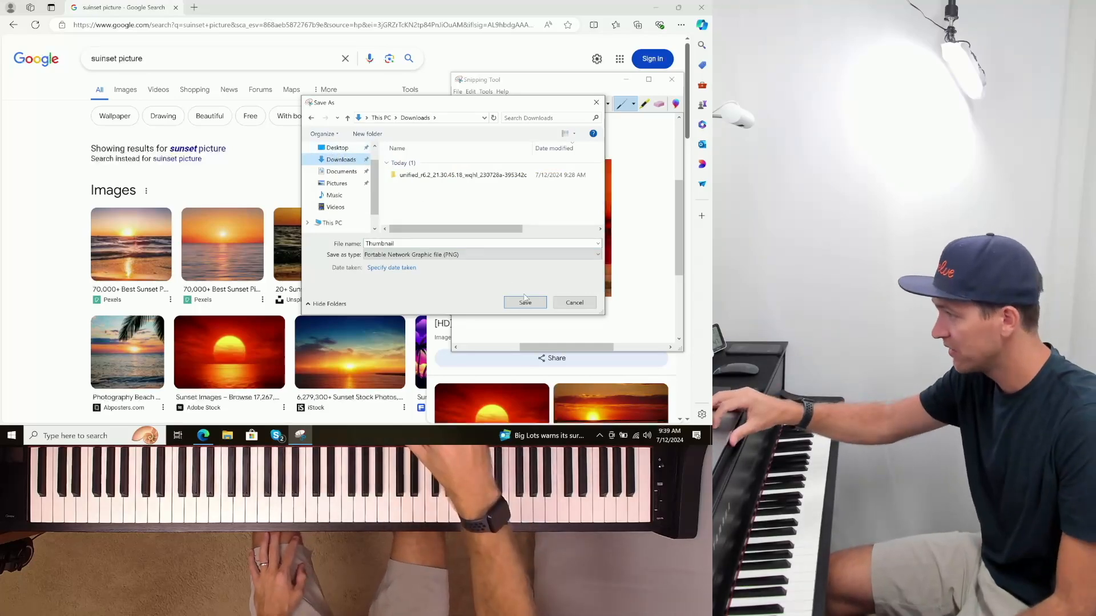
left_click(524, 301)
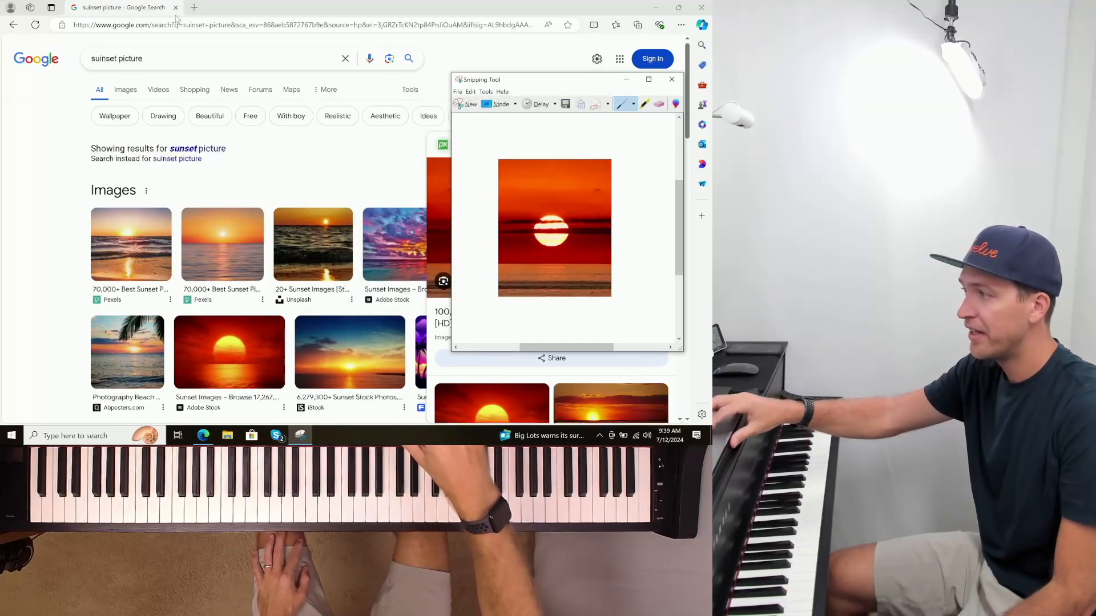
- Switch to Piano Marvel and reach the Uploads manager via the Library
left_click(194, 7)
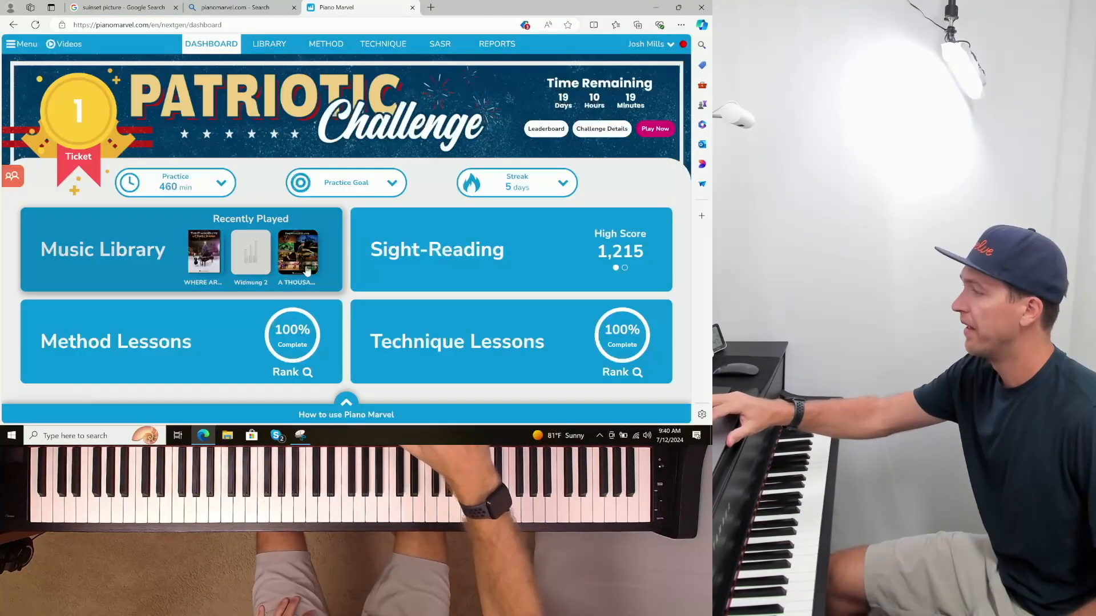
left_click(268, 44)
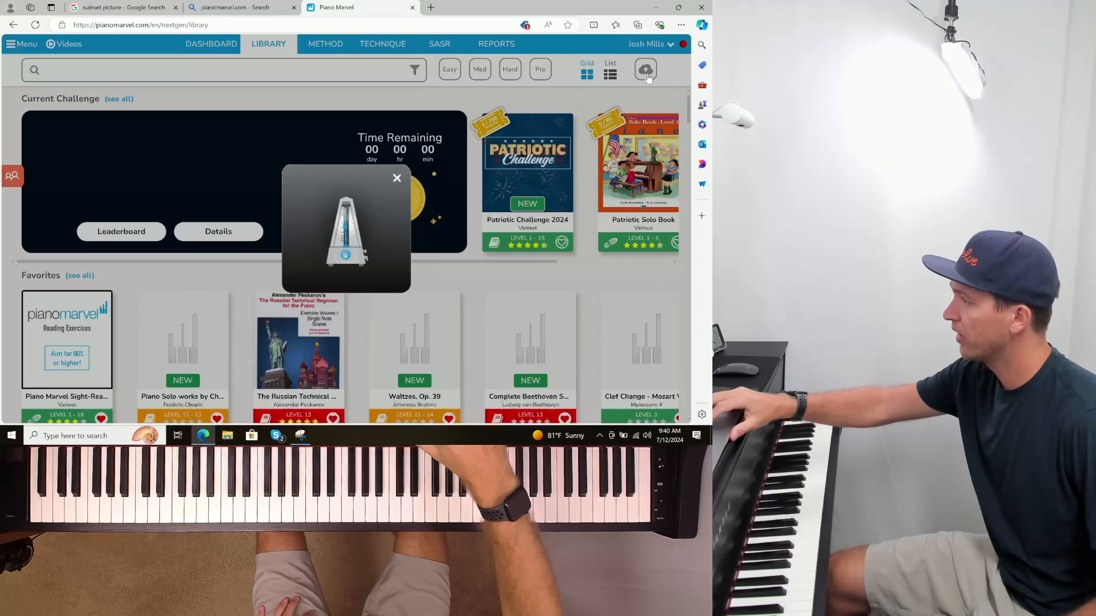
left_click(645, 69)
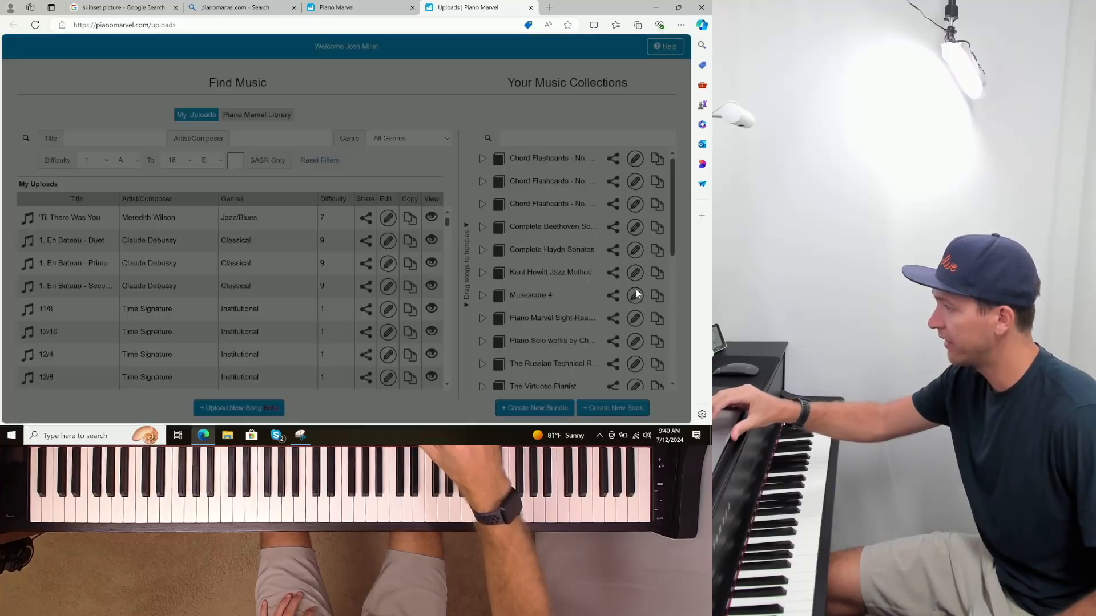
- Attach Thumbnail.PNG as the Musescore 4 book's thumbnail and save the book
left_click(635, 295)
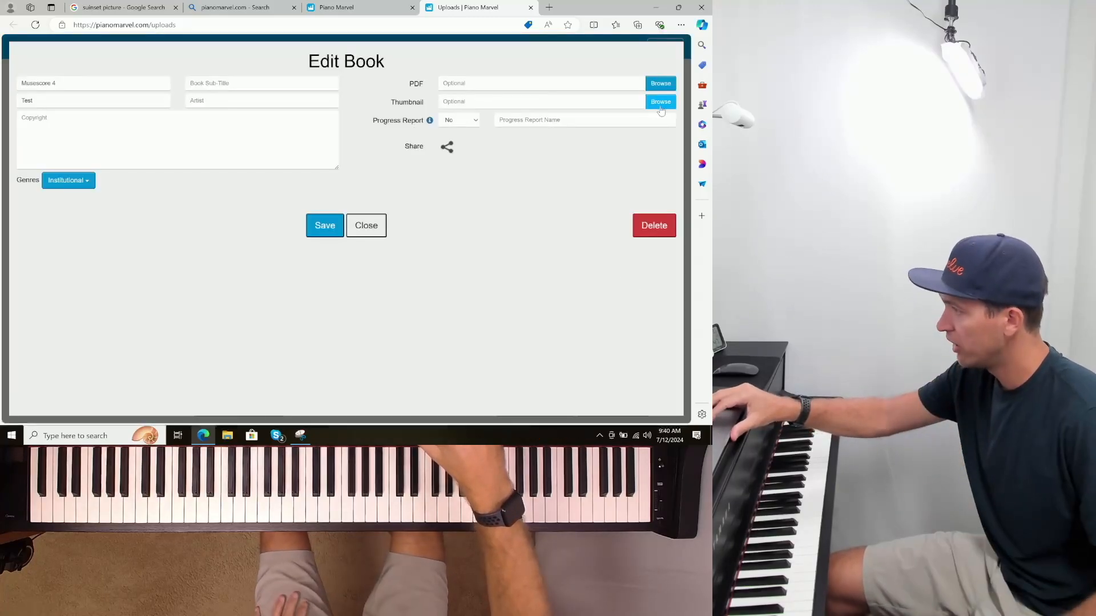
left_click(660, 101)
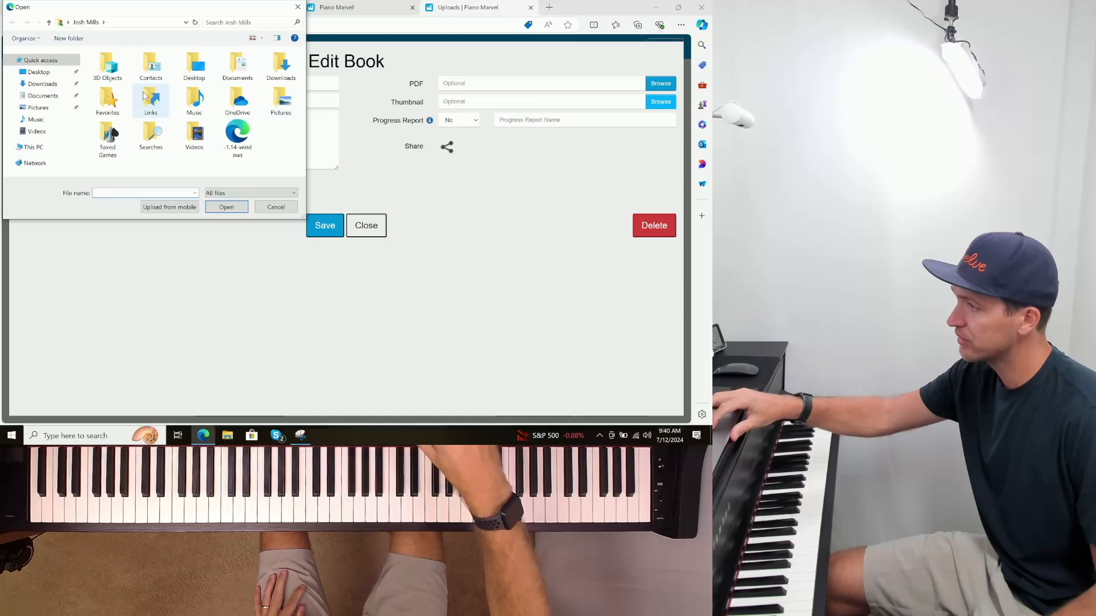
left_click(43, 84)
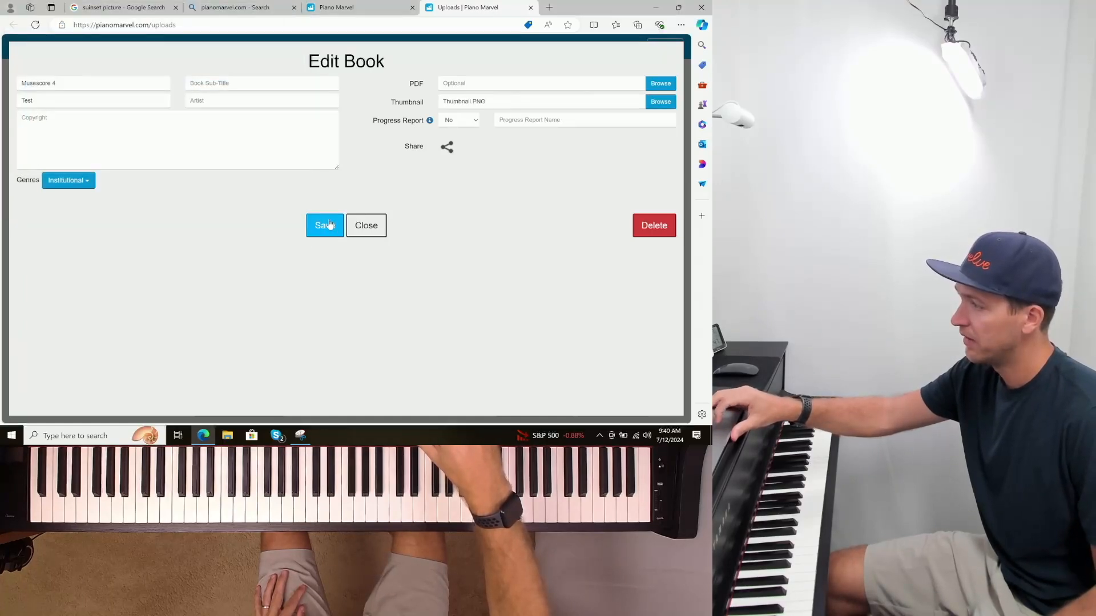
left_click(324, 225)
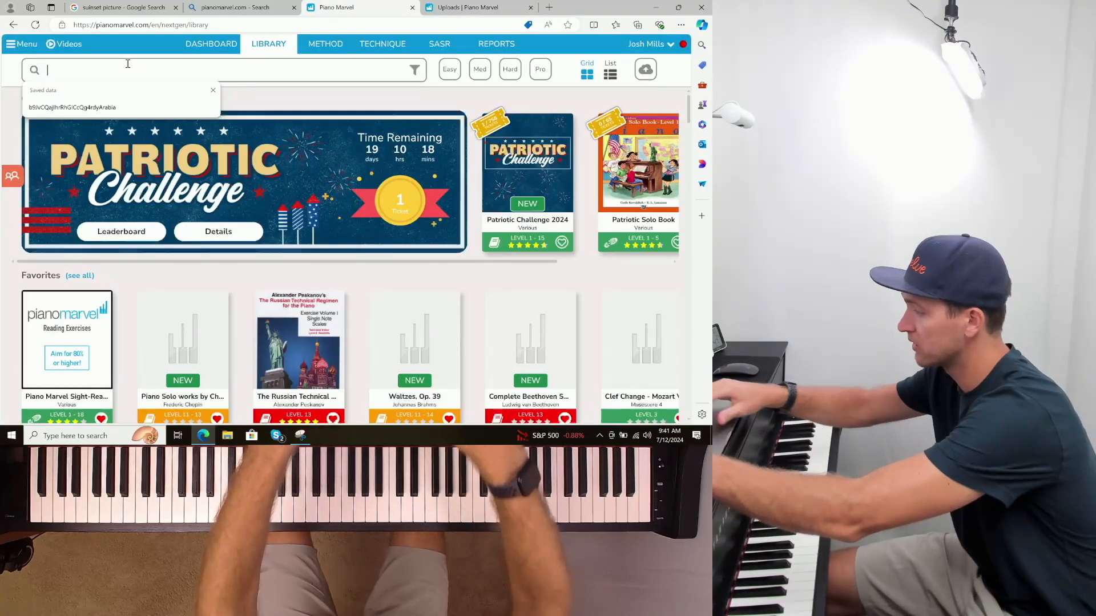
- Search the library for 'musescore 4' to see the book with its sunset cover
type("musescore 4")
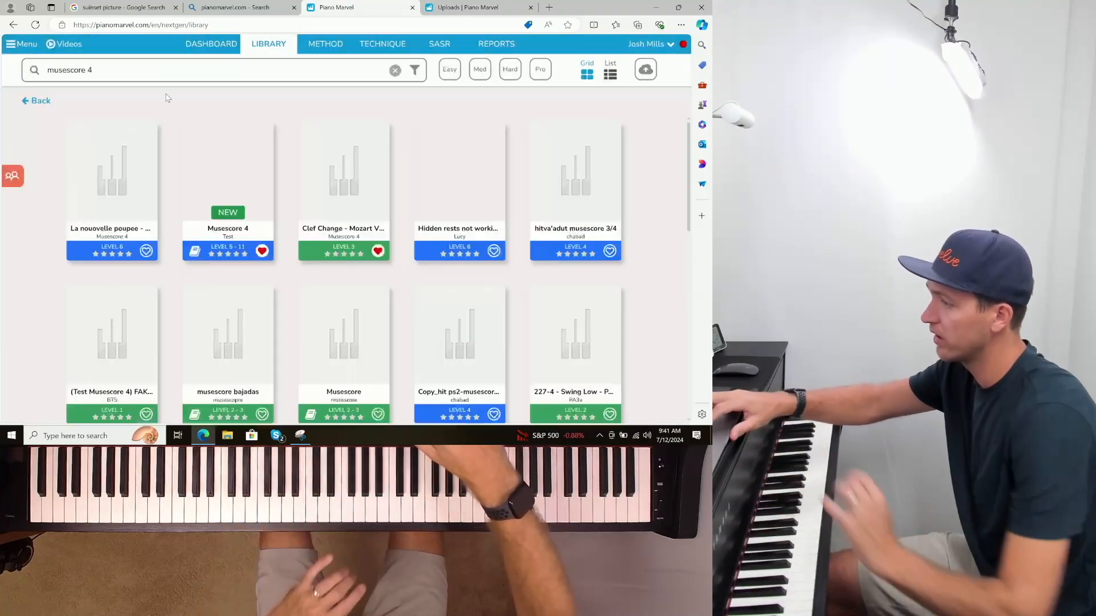
mouse_move(259, 174)
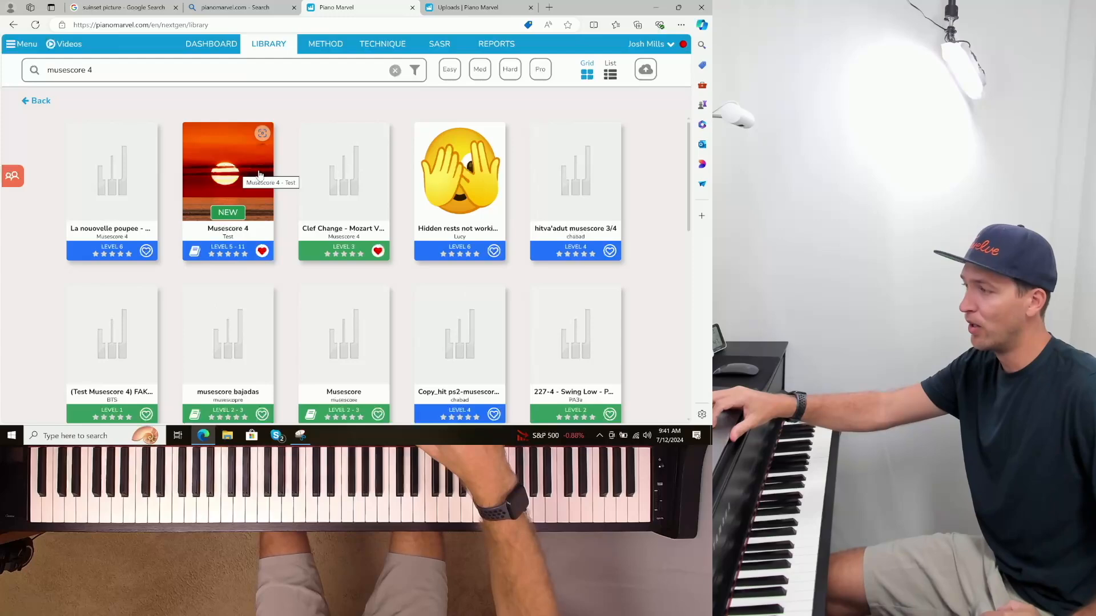
mouse_move(283, 135)
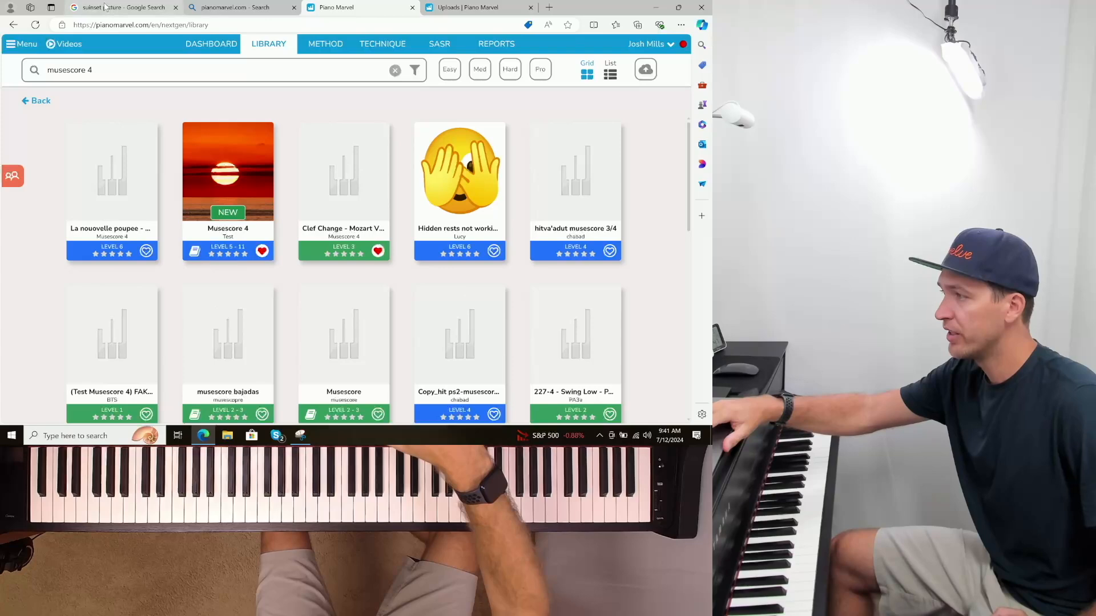
mouse_move(124, 7)
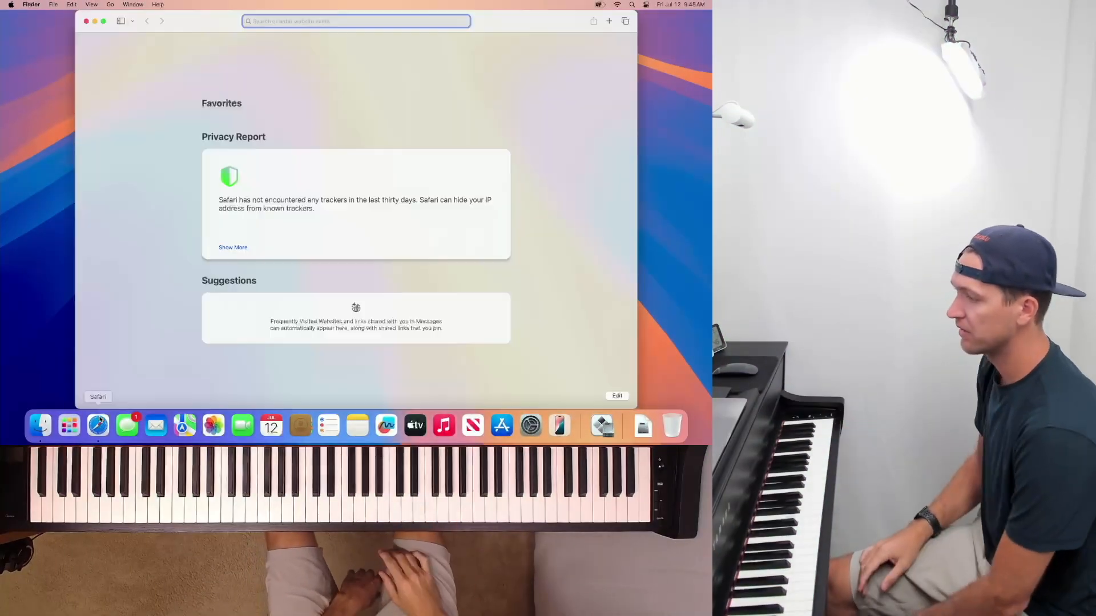
- Go to google.com in Safari and search for 'Sunset picture'
type("google.com")
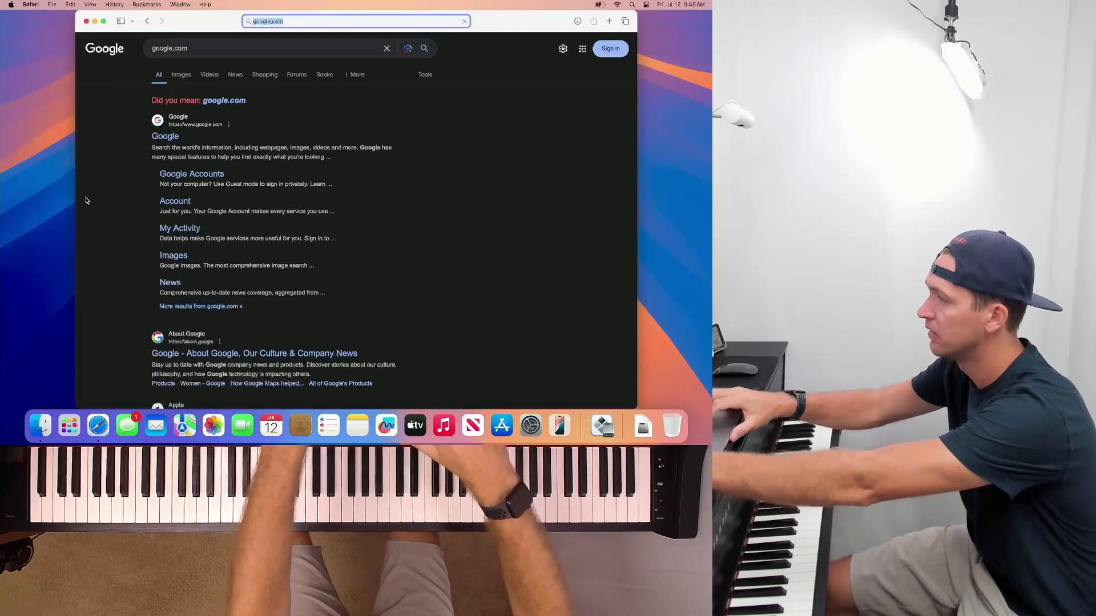
left_click(266, 48)
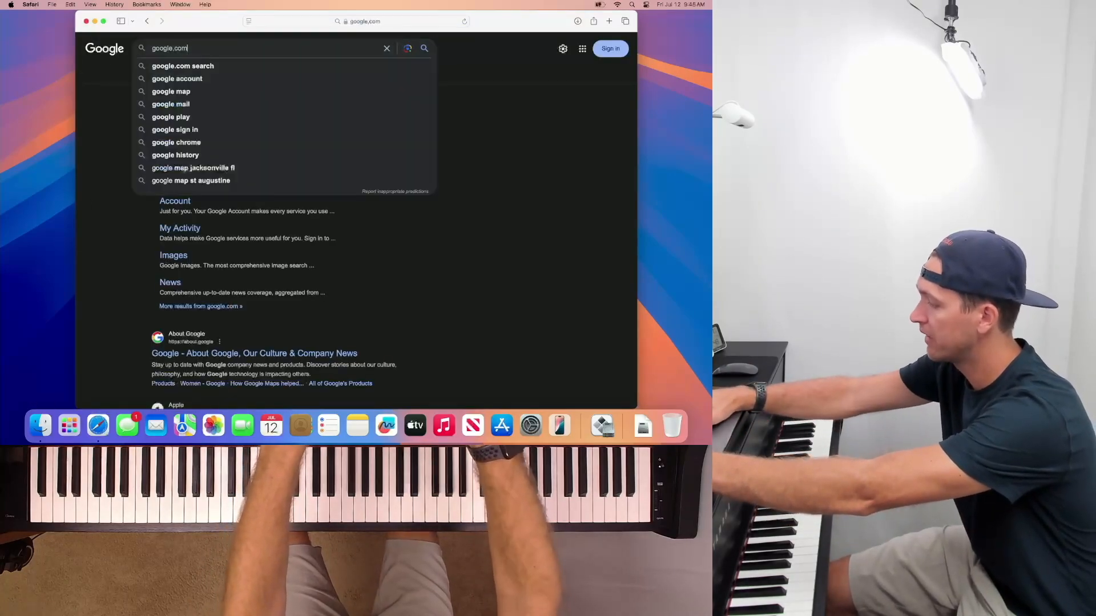
type("Sunset")
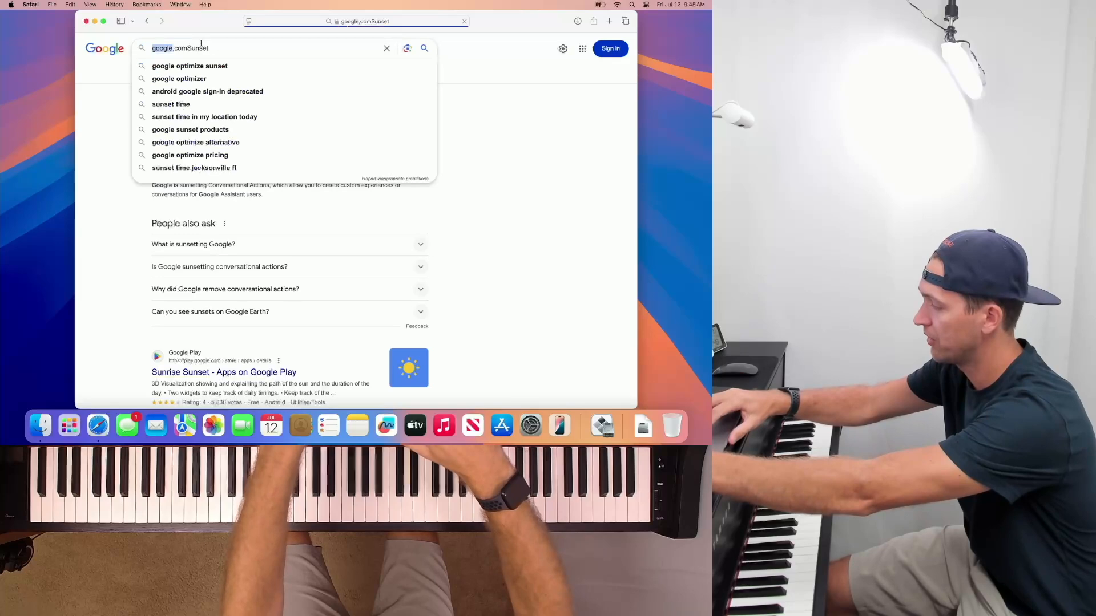
type("Sunset picture")
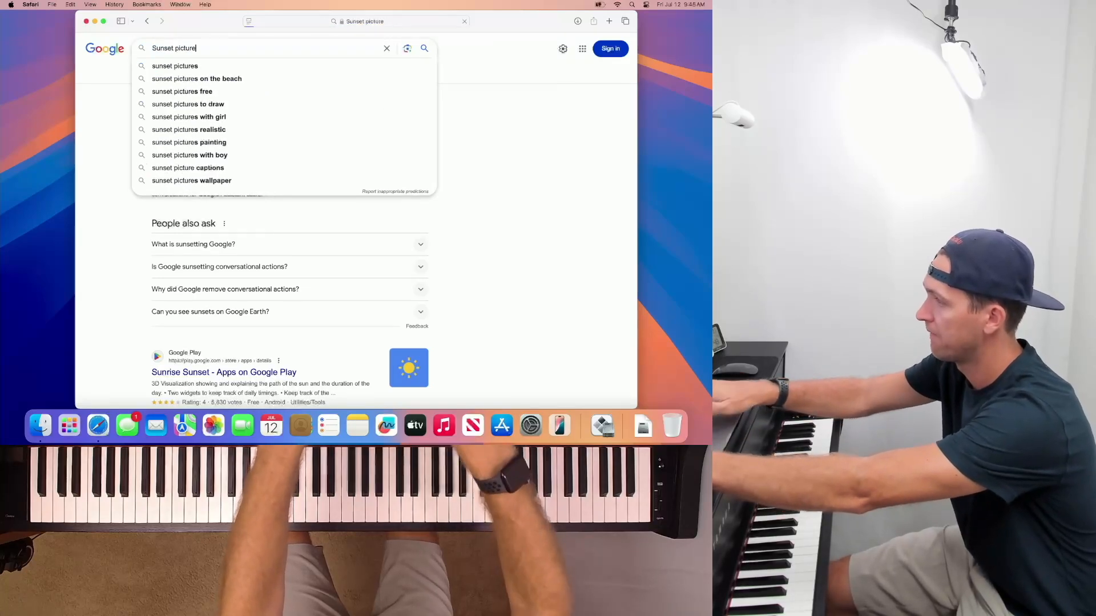
key("Return")
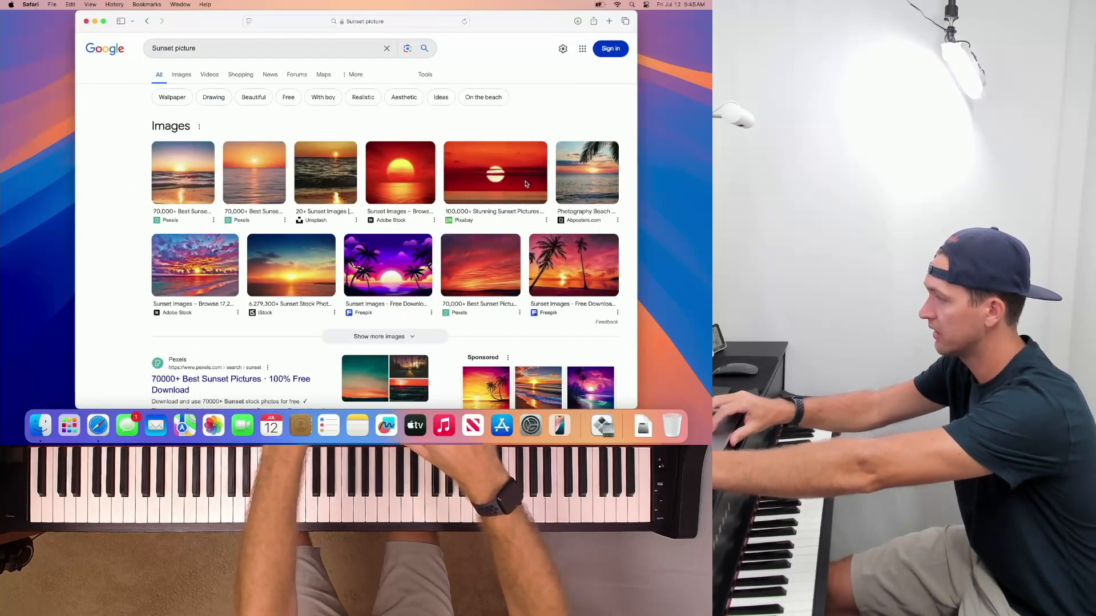
- Bring up the larger preview of the red Pixabay sunset image in the results
left_click(494, 172)
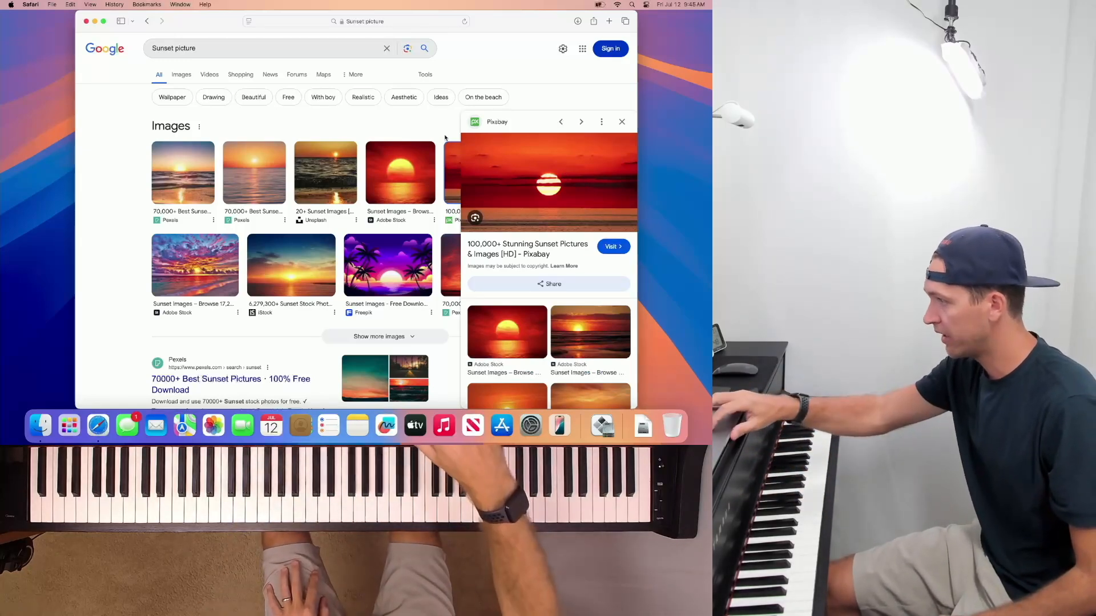
left_click(621, 122)
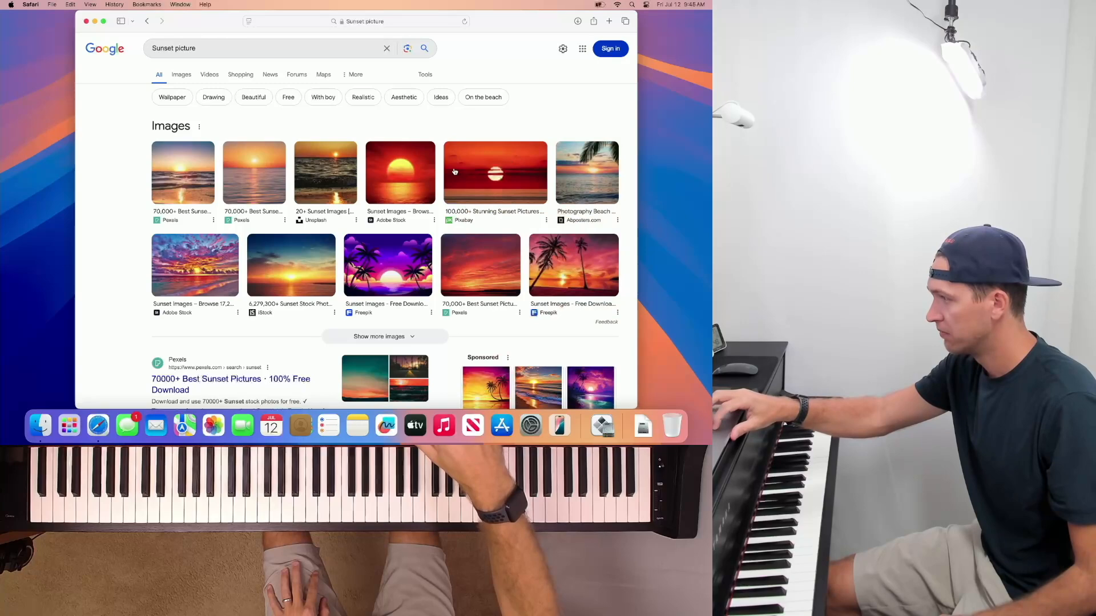
left_click(494, 172)
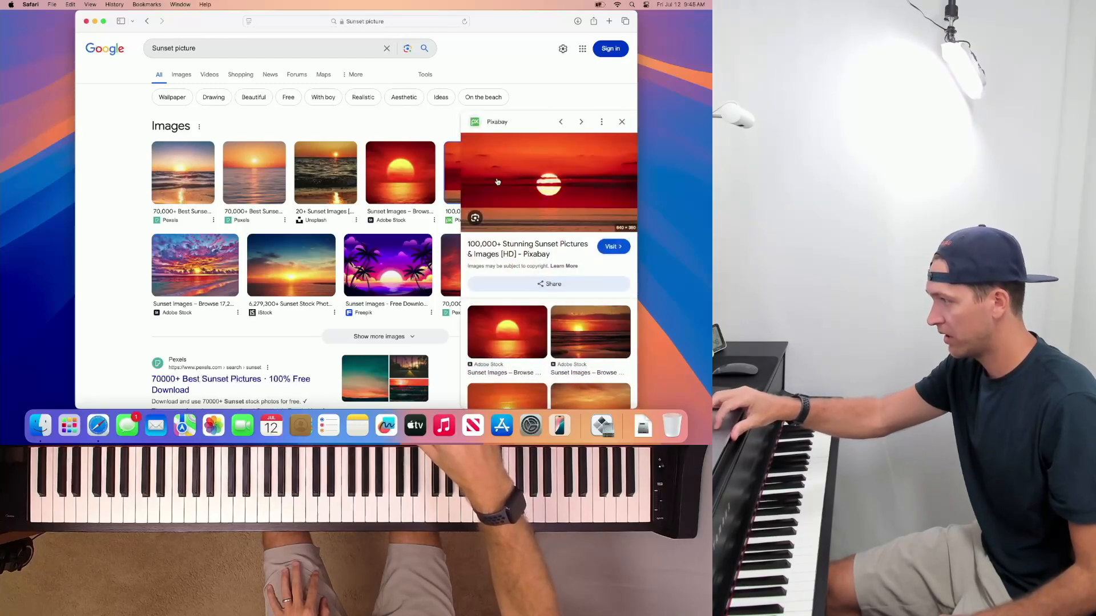
left_click(621, 122)
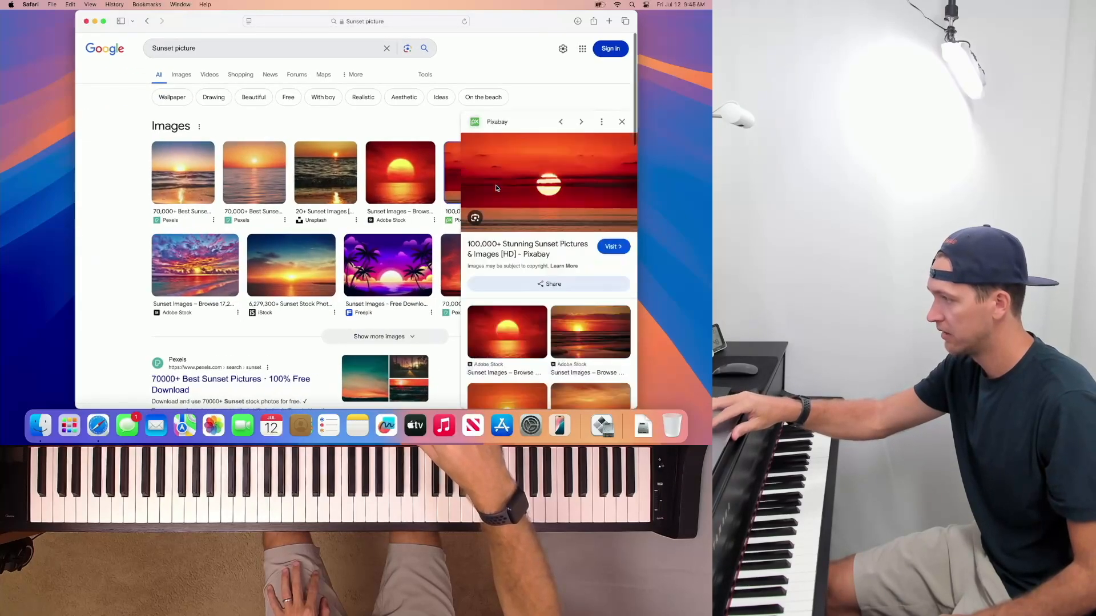
scroll("down", 3)
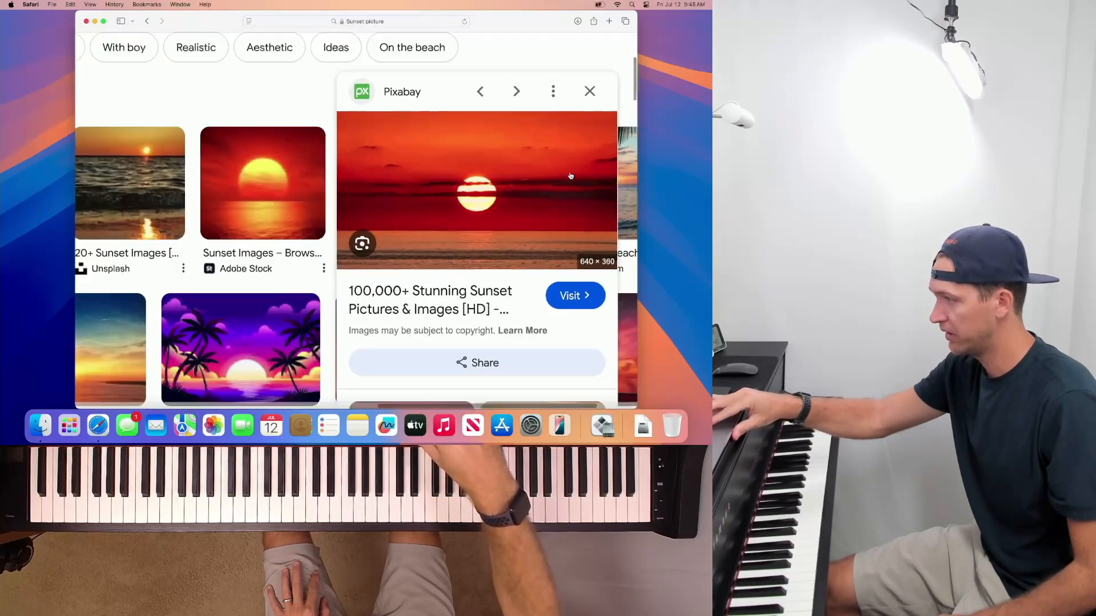
scroll("up", 3)
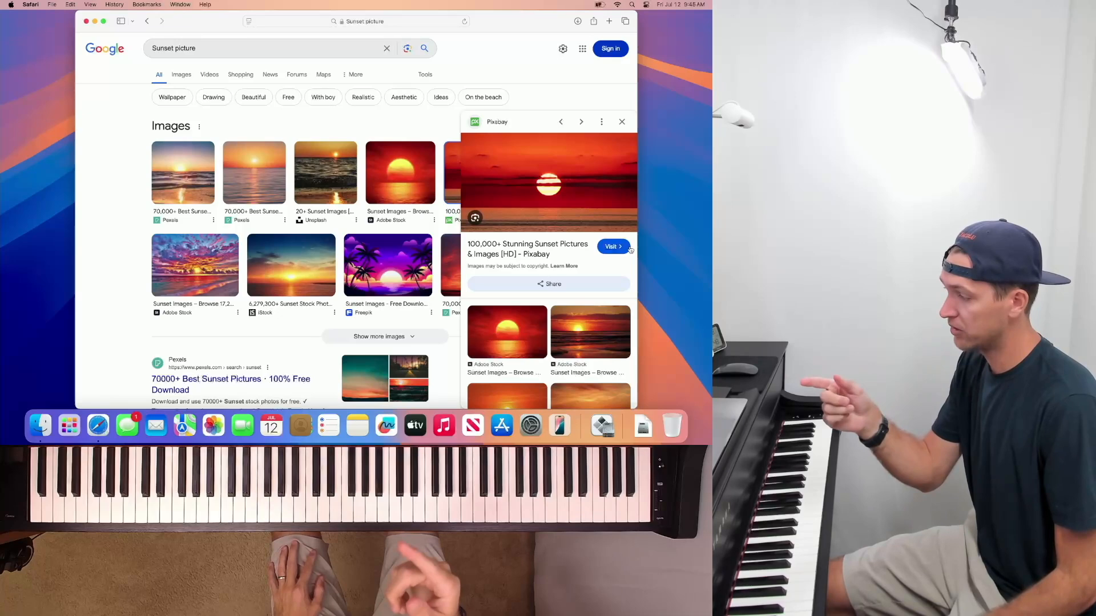
- Find the macOS Screenshot app through Spotlight search
key("cmd+space")
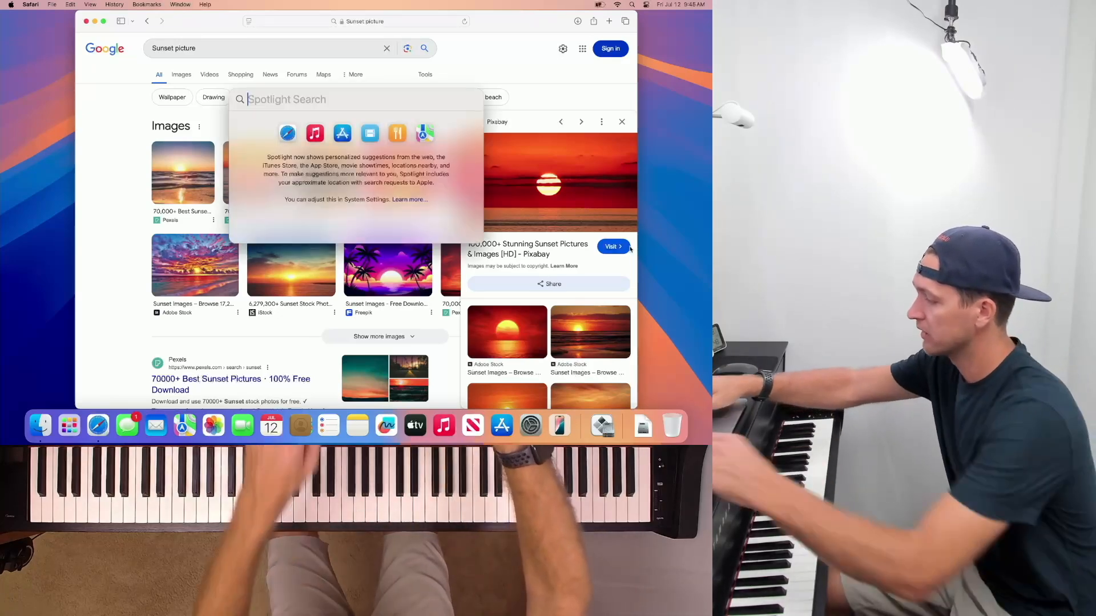
type("screenshot")
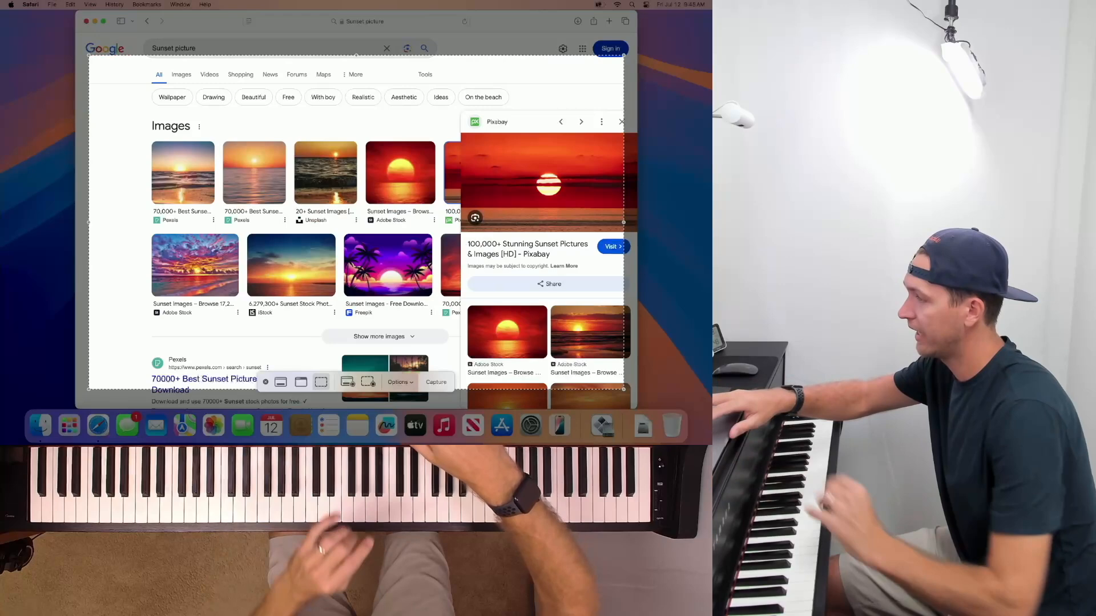
mouse_move(281, 381)
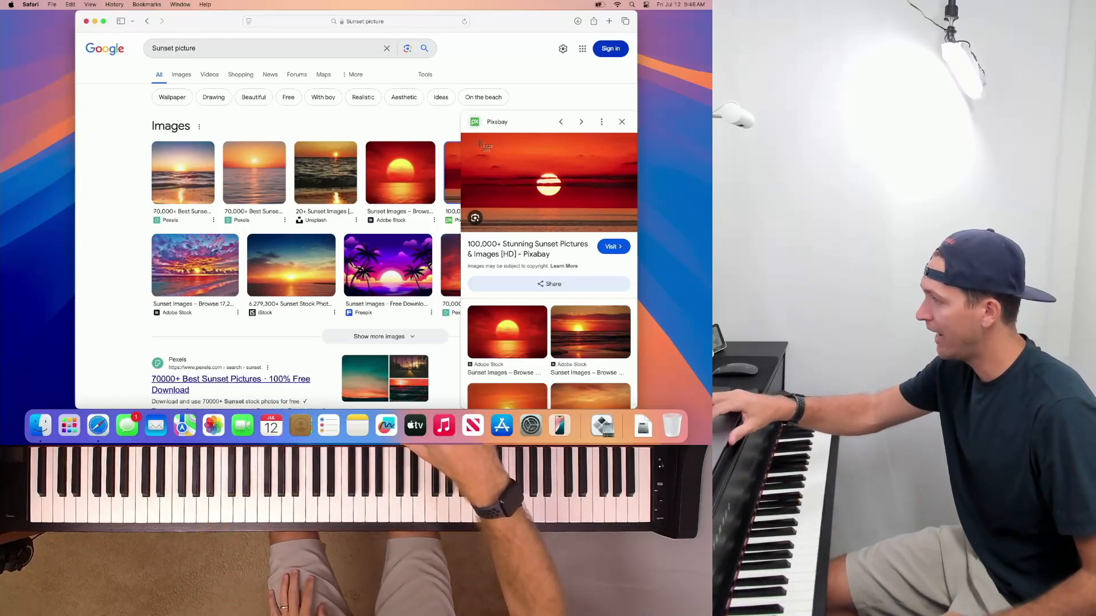
mouse_move(475, 136)
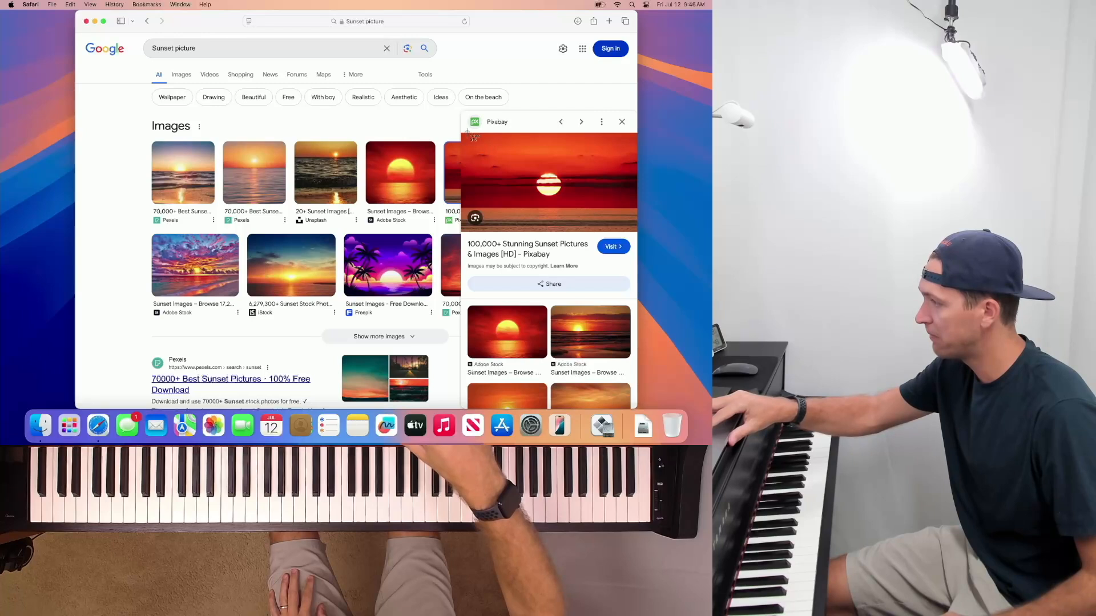
mouse_move(388, 129)
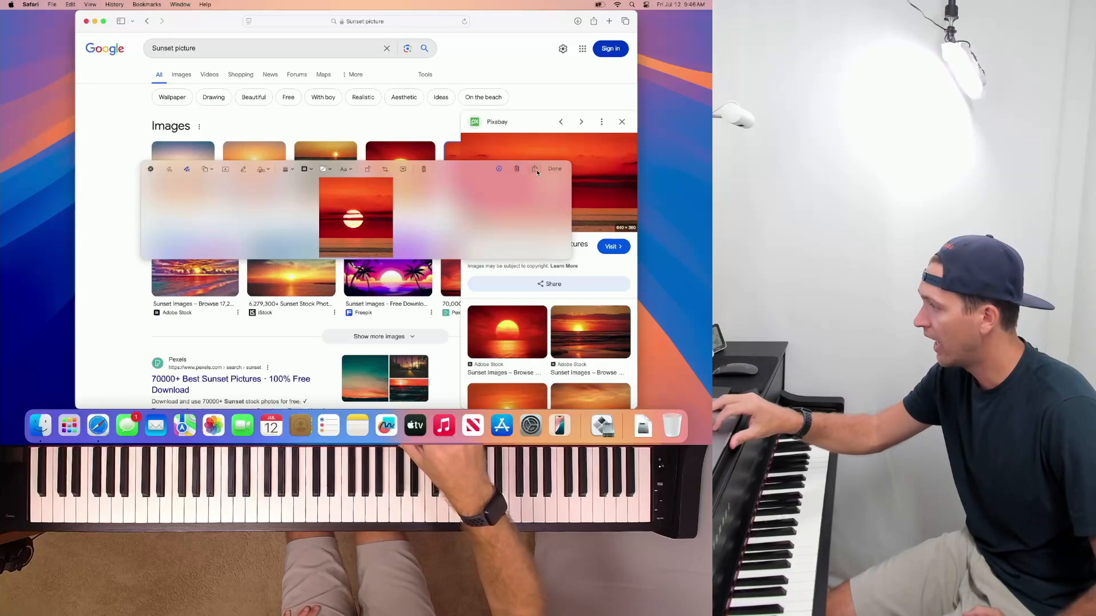
- Finish Markup so the sunset screenshot saves to the Desktop
left_click(555, 169)
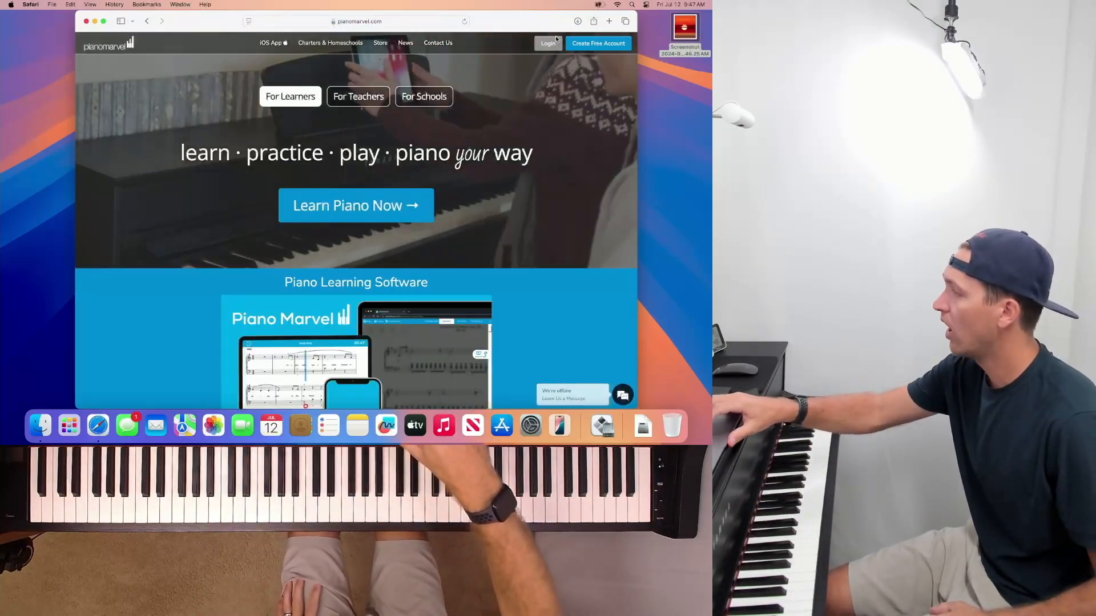
- Sign in, go to Uploads and start editing the Piano Solo works by Chopin book
left_click(548, 42)
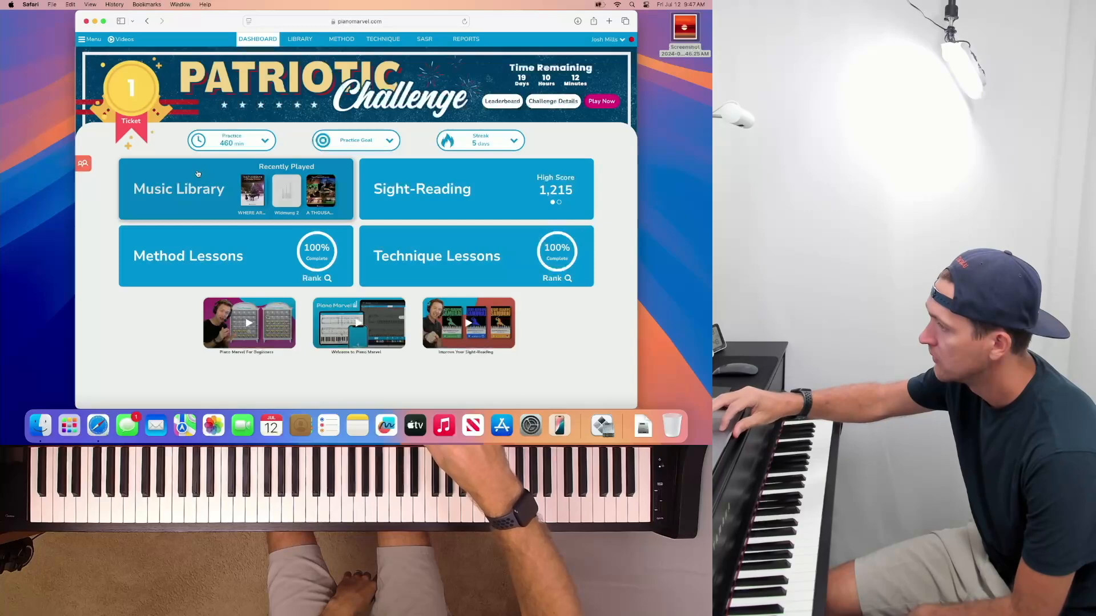
left_click(300, 39)
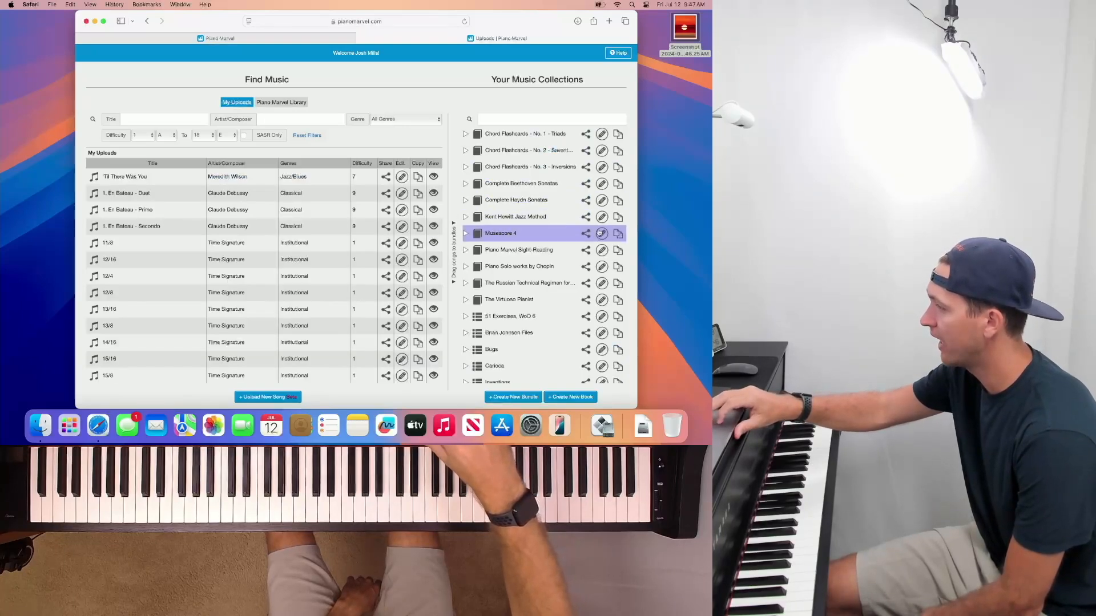
left_click(518, 266)
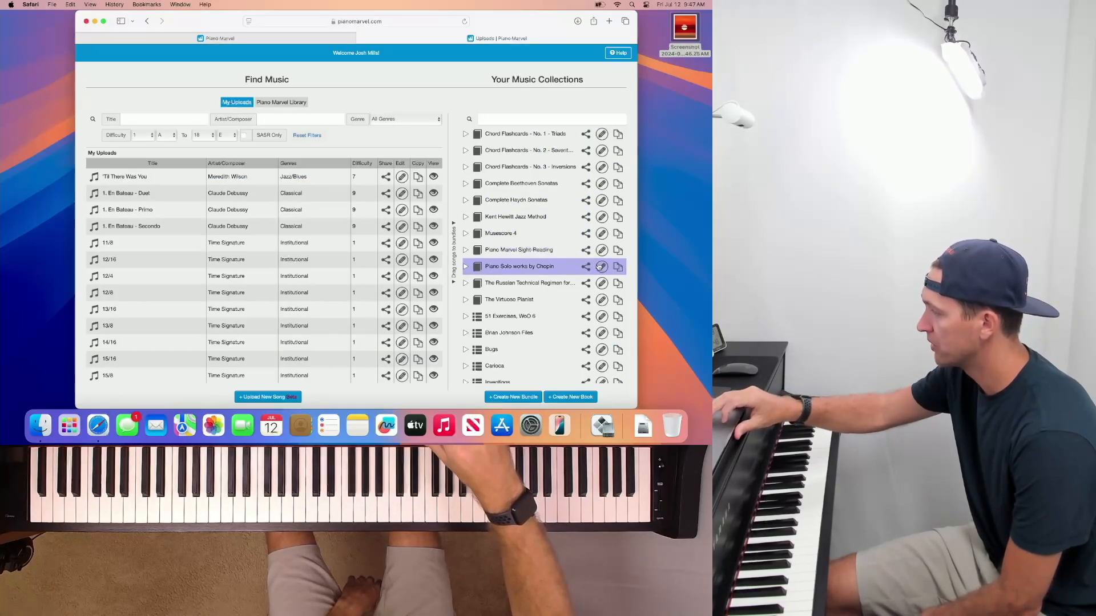
left_click(601, 266)
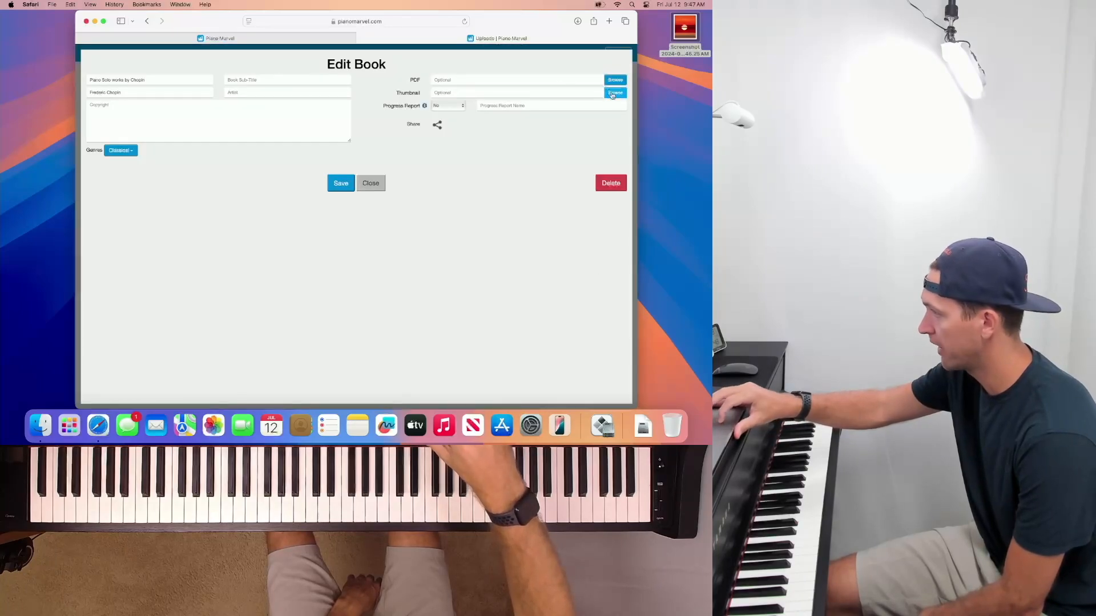
- Upload the desktop sunset screenshot PNG as the Chopin book's thumbnail and save the book
left_click(614, 92)
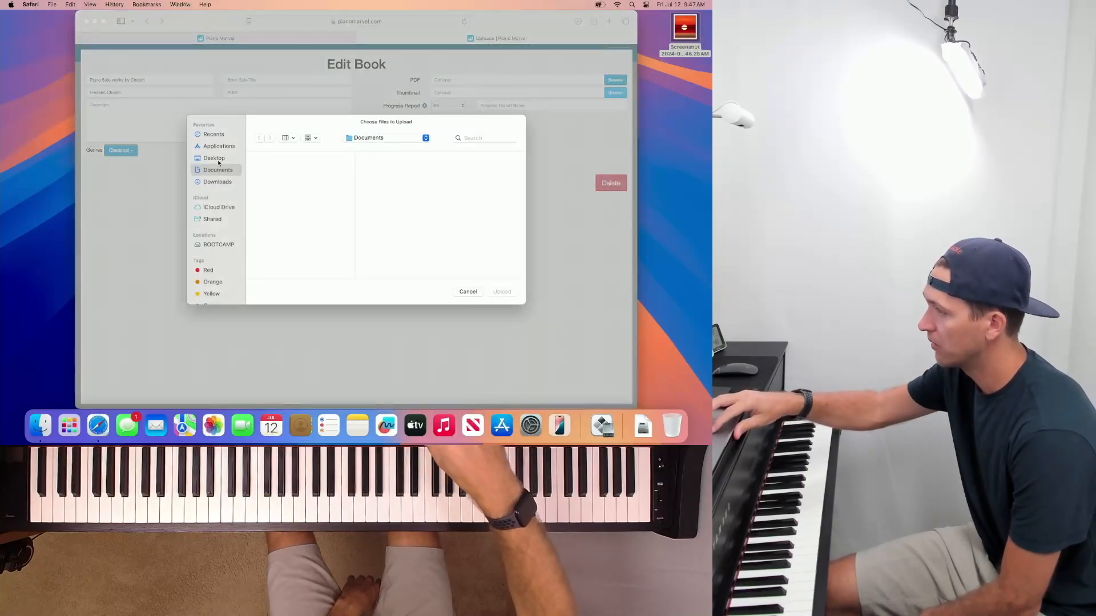
left_click(217, 181)
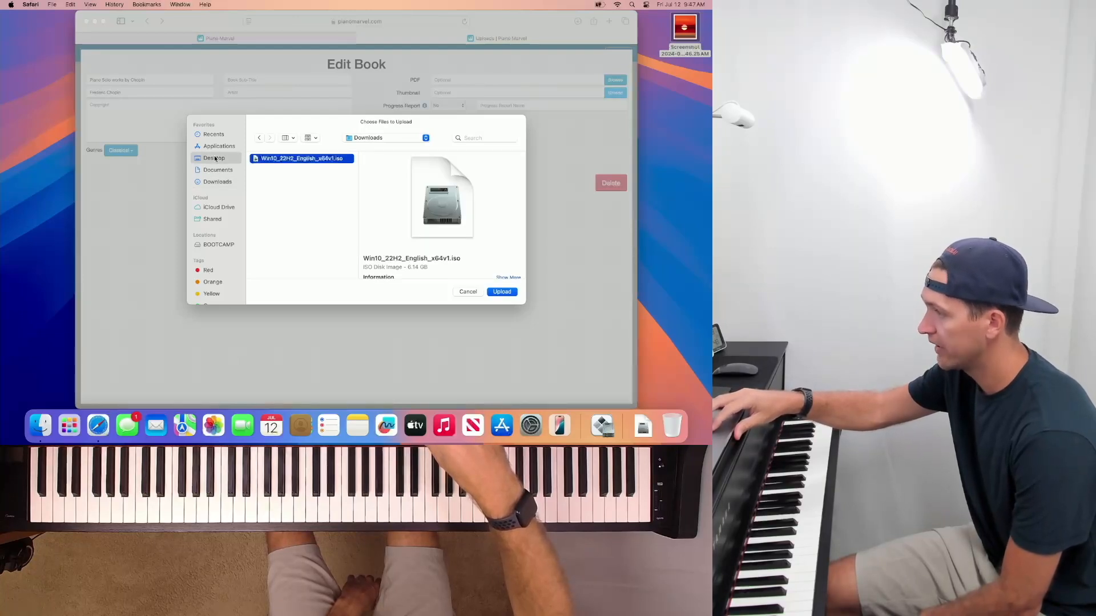
left_click(213, 158)
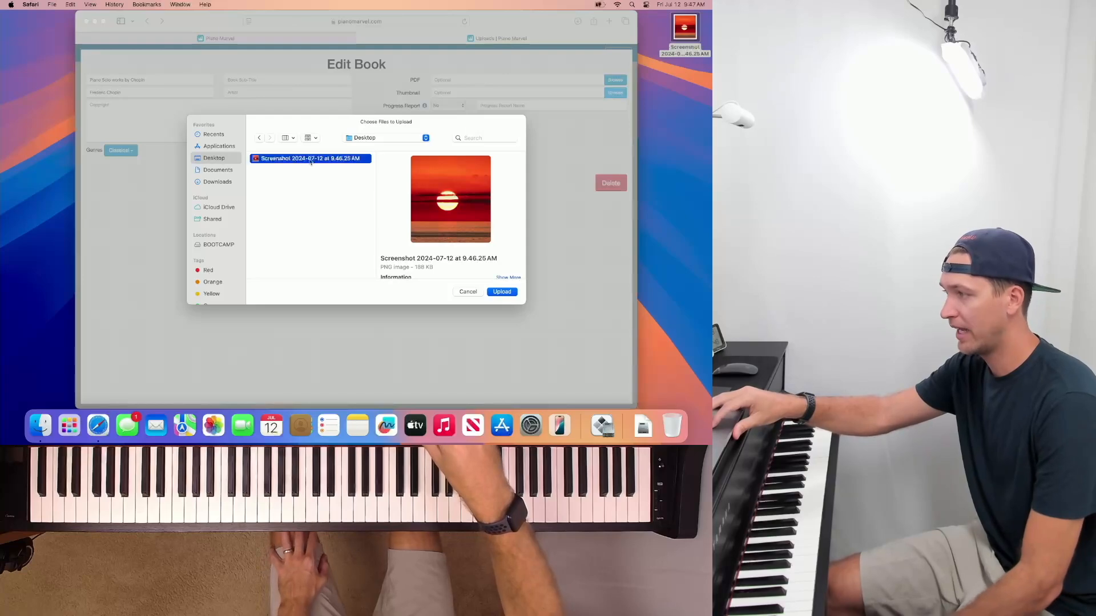
left_click(501, 291)
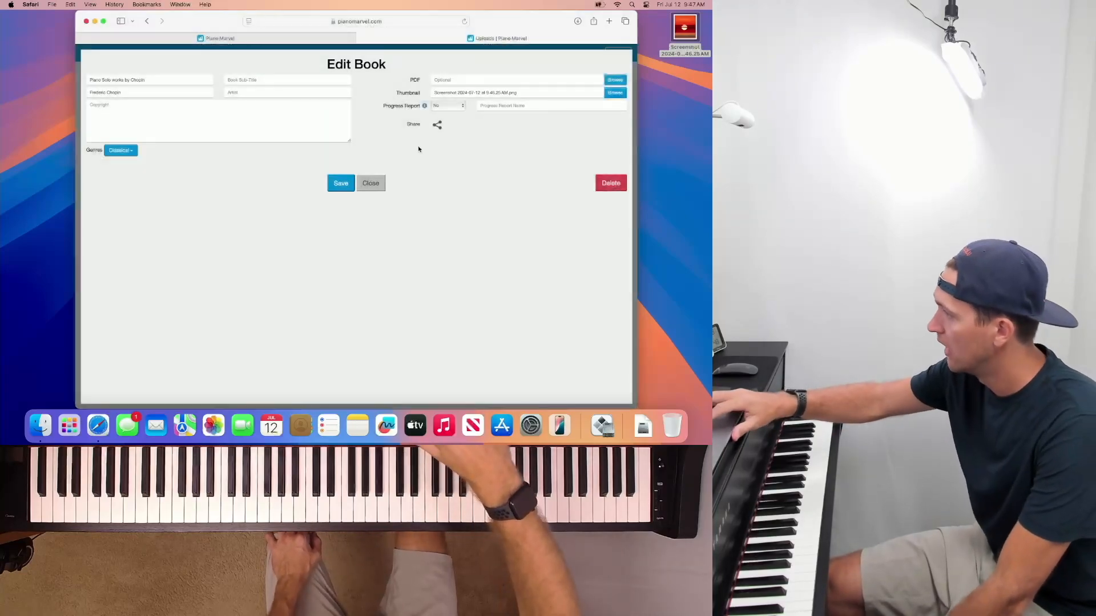
left_click(340, 182)
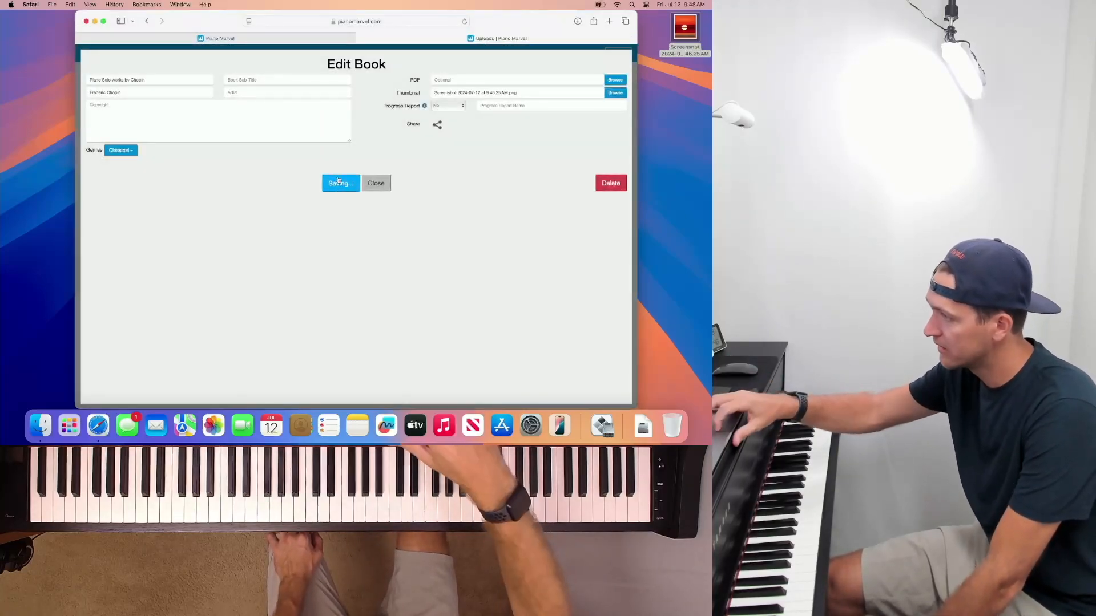
left_click(340, 183)
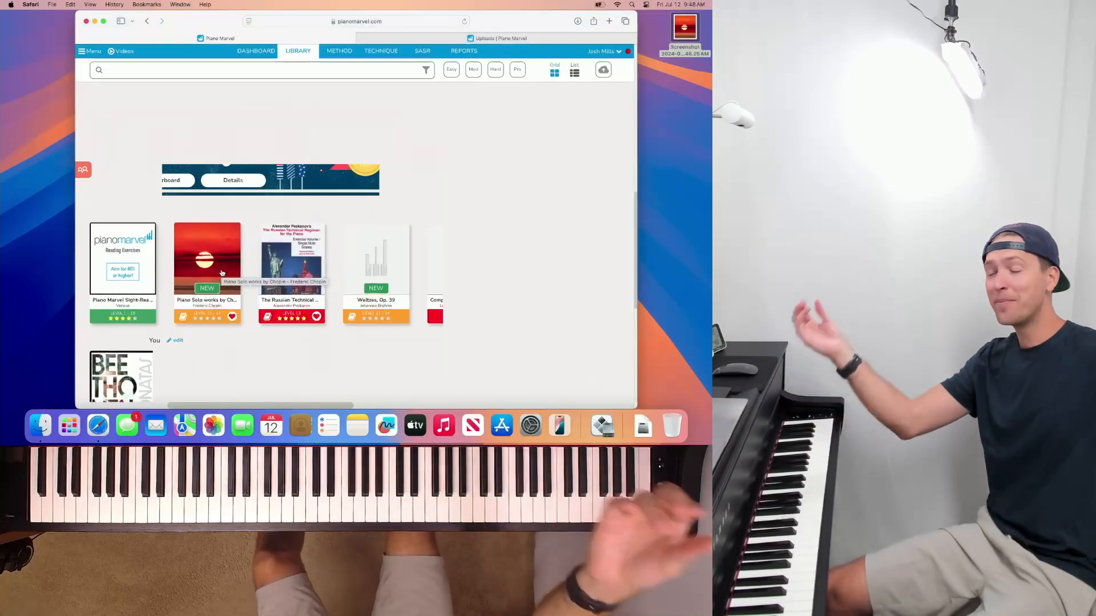
- Scroll the library to bring the Chopin book's new sunset thumbnail into view
scroll("up", 3)
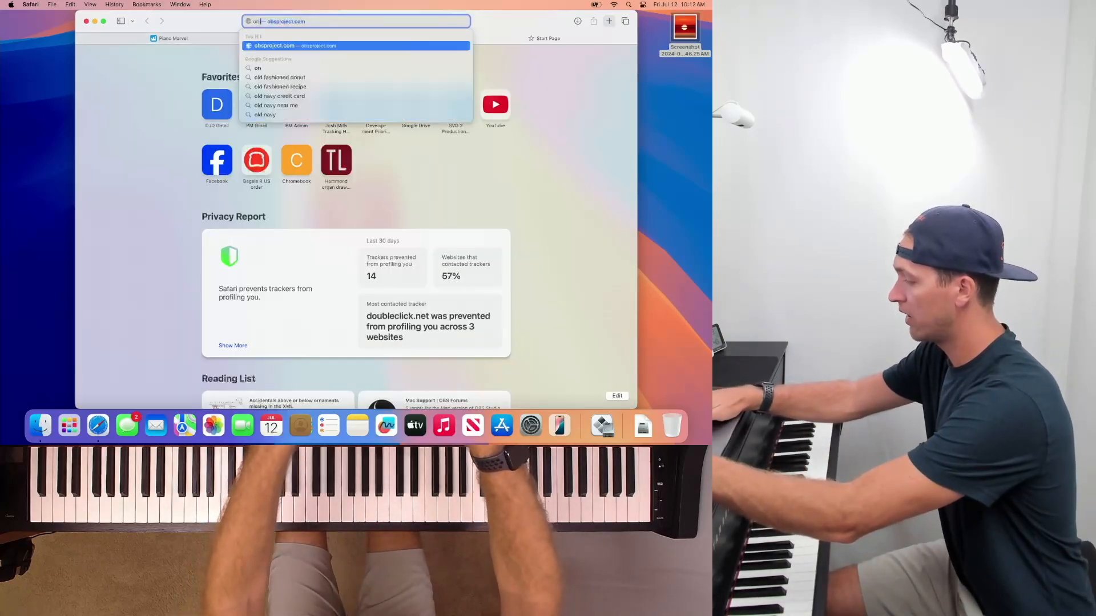
- Search Google for 'online photoshop' and open the Photopea Online Photo Editor result
type("online photosho")
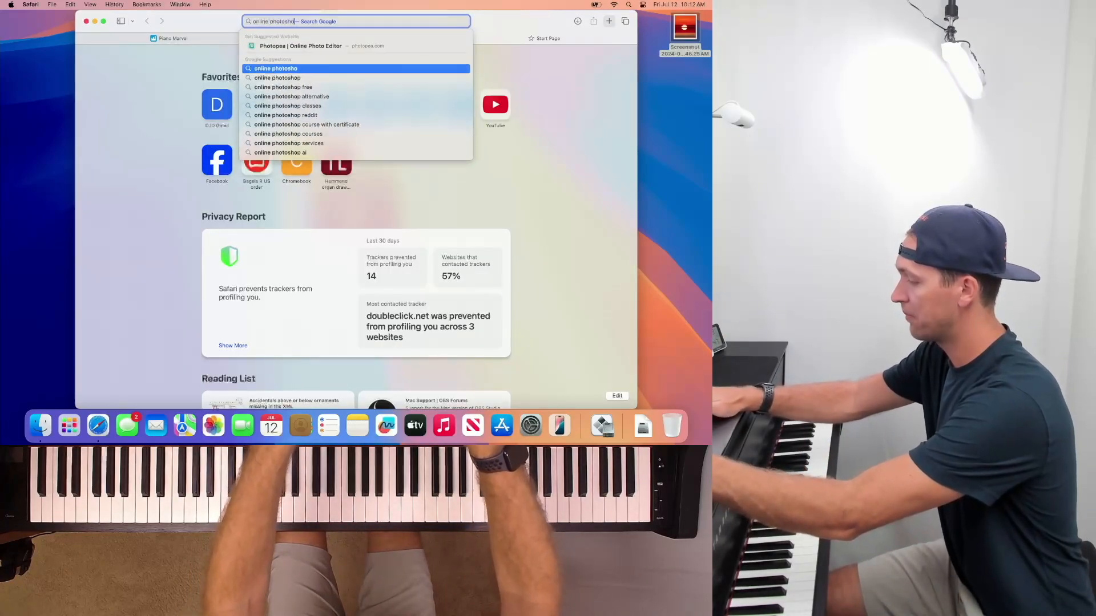
key("Return")
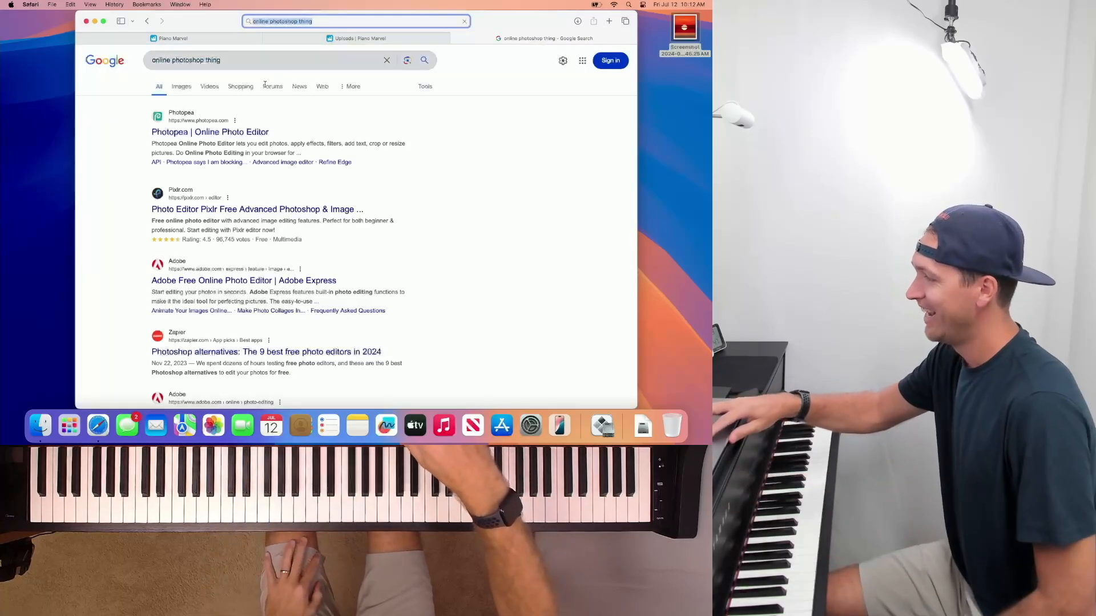
left_click(210, 132)
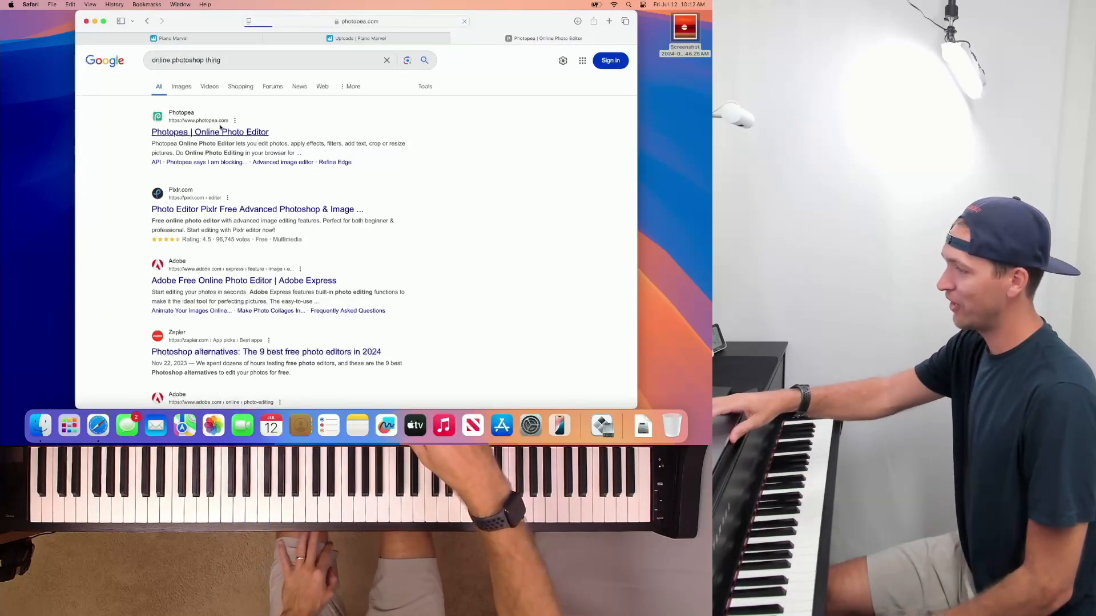
left_click(210, 131)
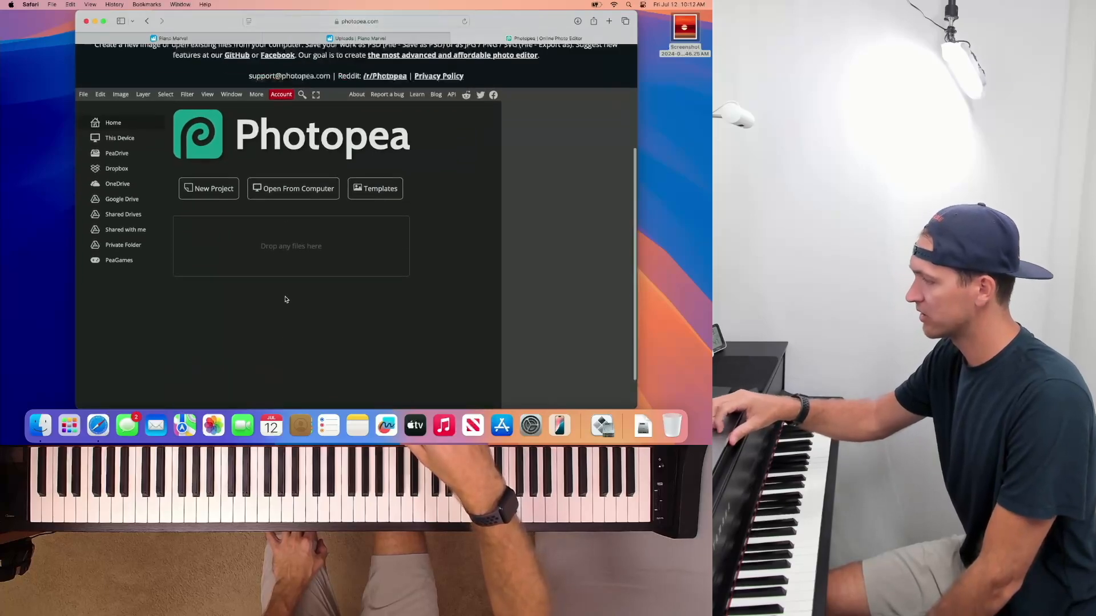
- Create a new blank 300×330 pixel Photopea project, then start a fresh Safari tab
left_click(207, 189)
type("30")
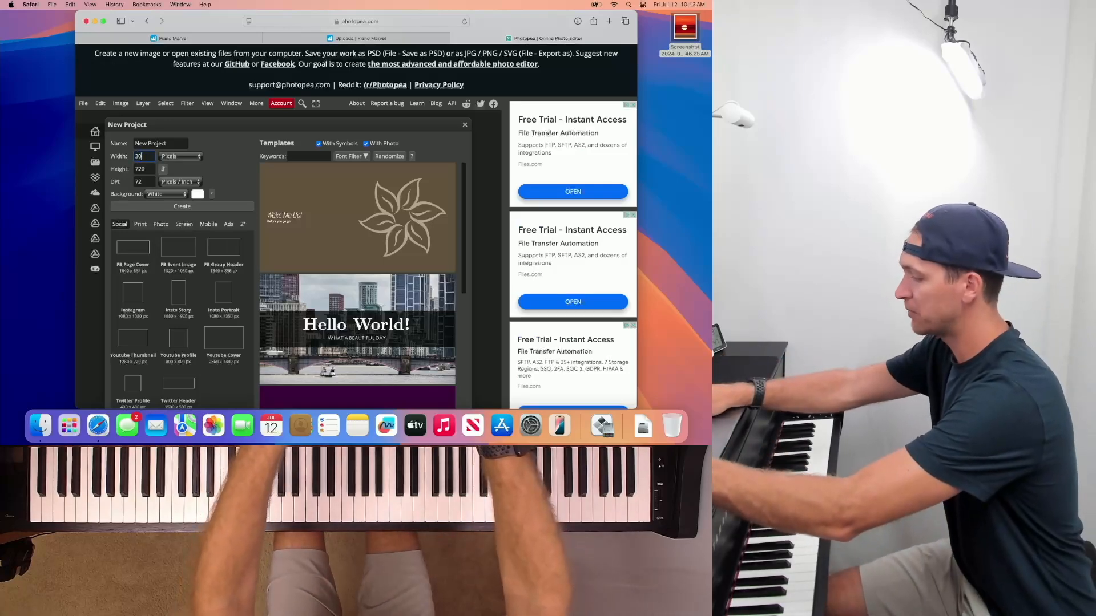
scroll("down", 3)
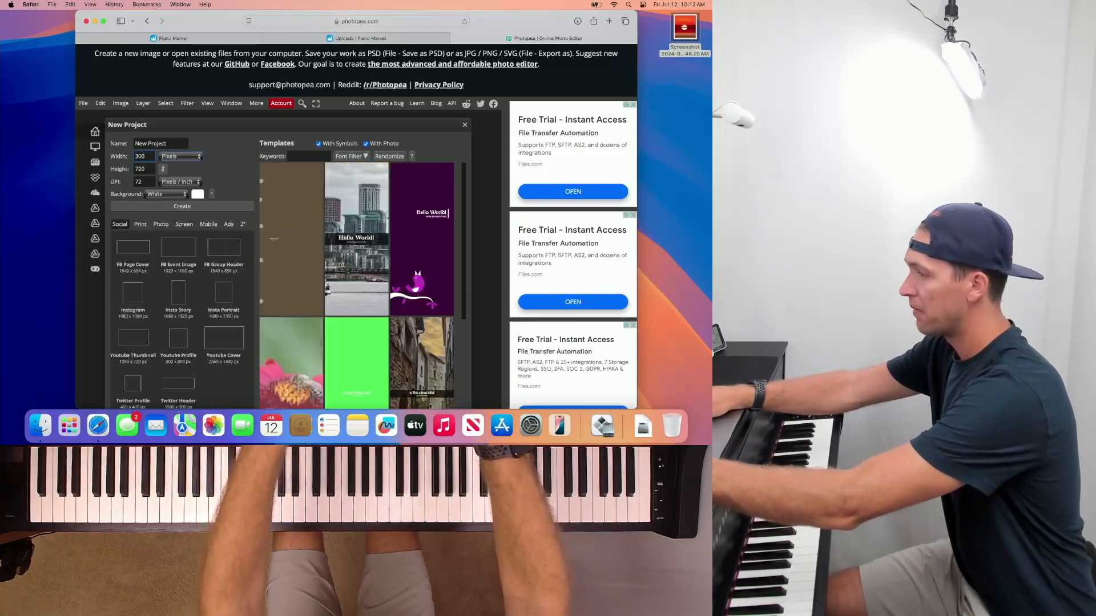
triple_click(144, 169)
type("330")
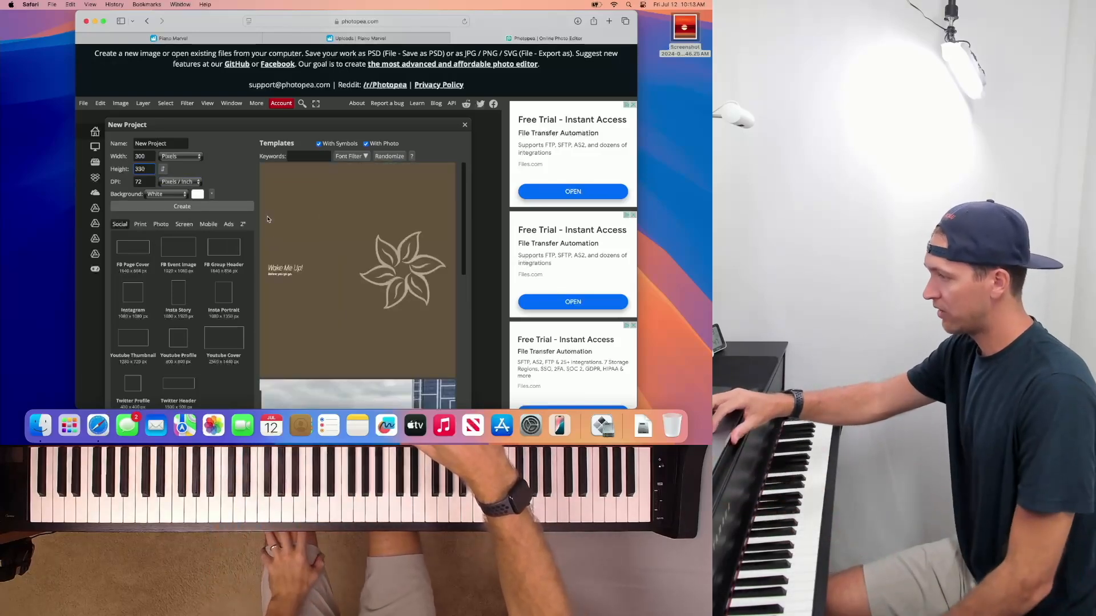
left_click(182, 207)
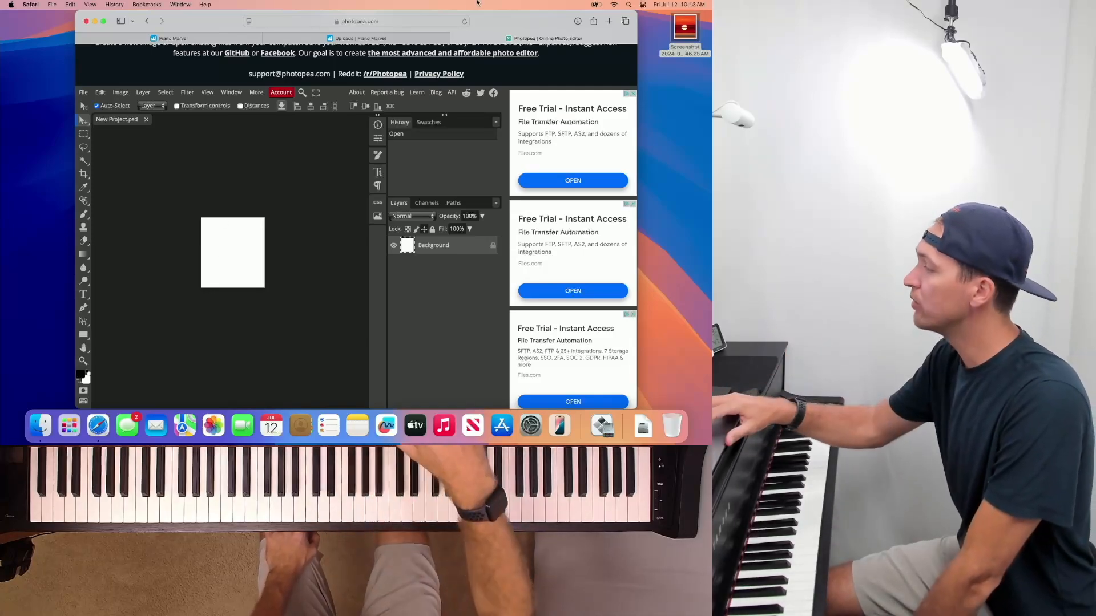
left_click(608, 20)
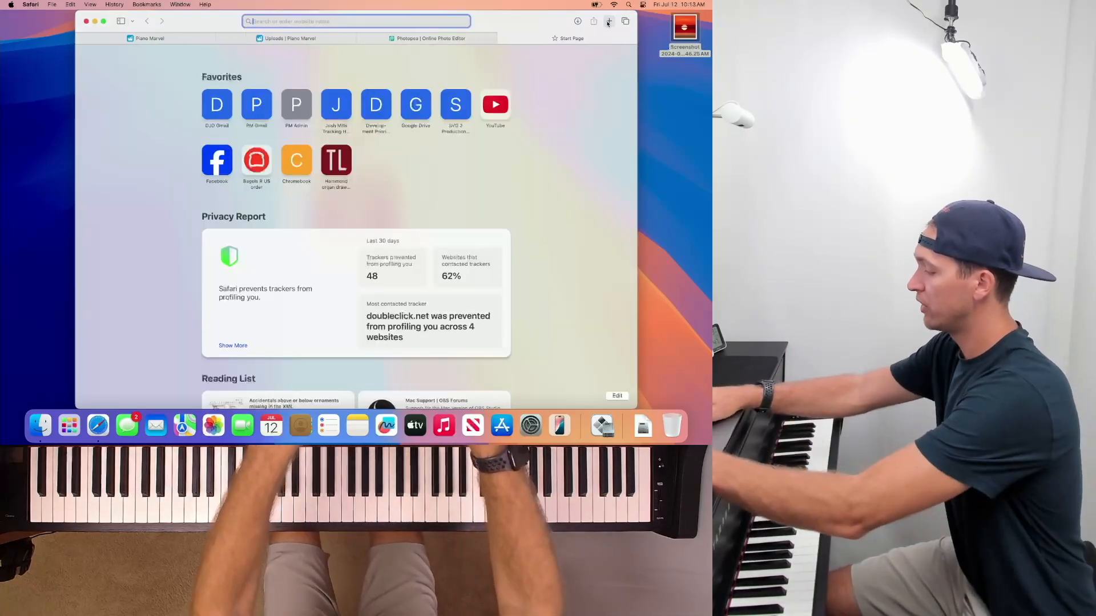
- Search google.com for 'sunset page', save the Horseshoe Bend canyon sunset to Downloads, and return to Photopea
type("google.com")
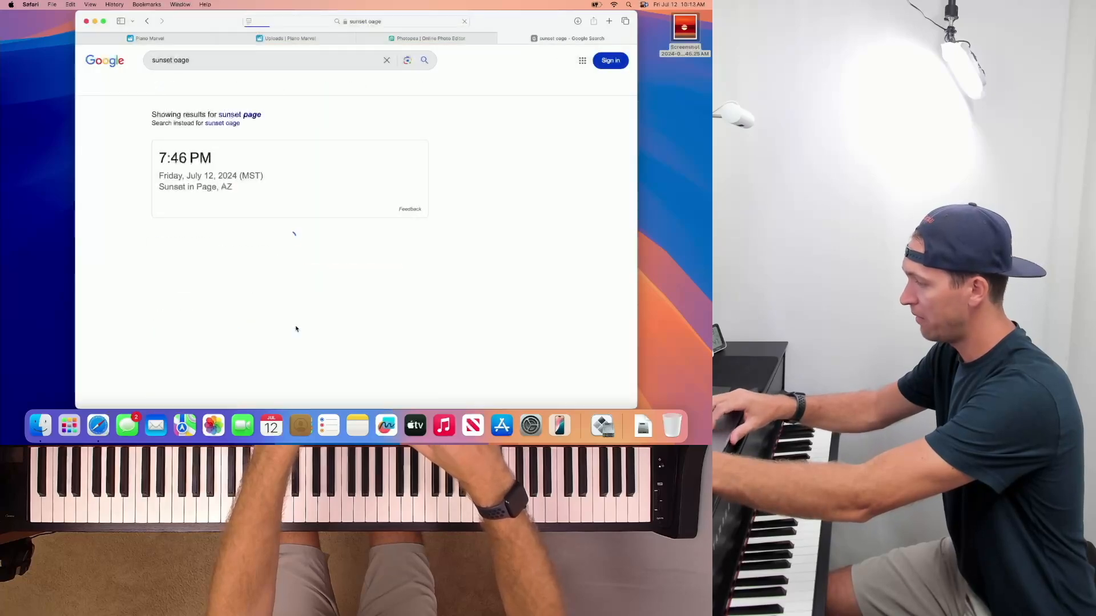
scroll("down", 3)
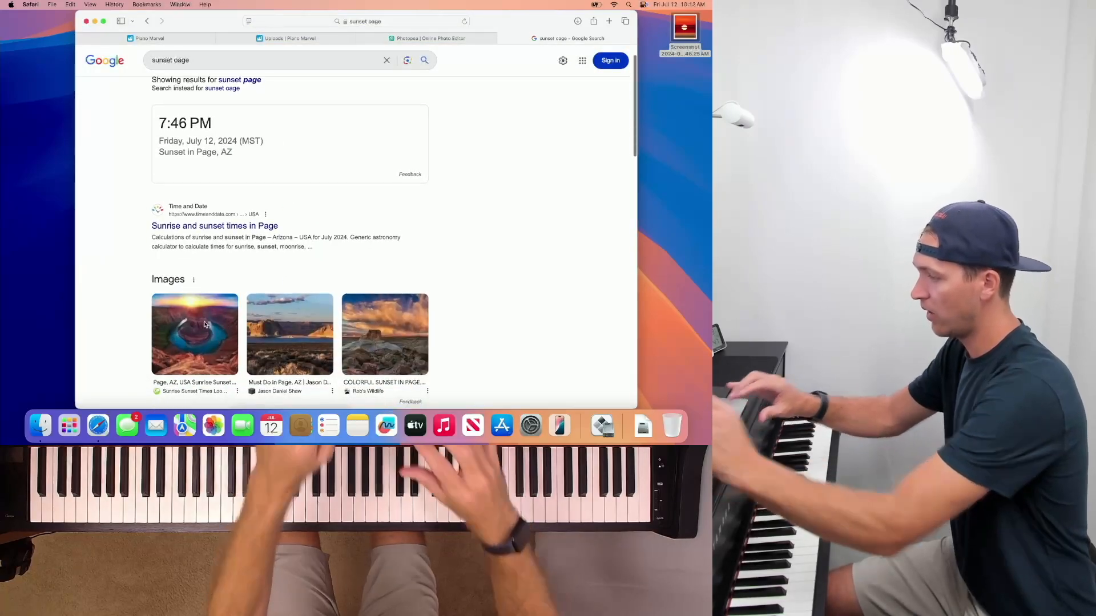
left_click(194, 335)
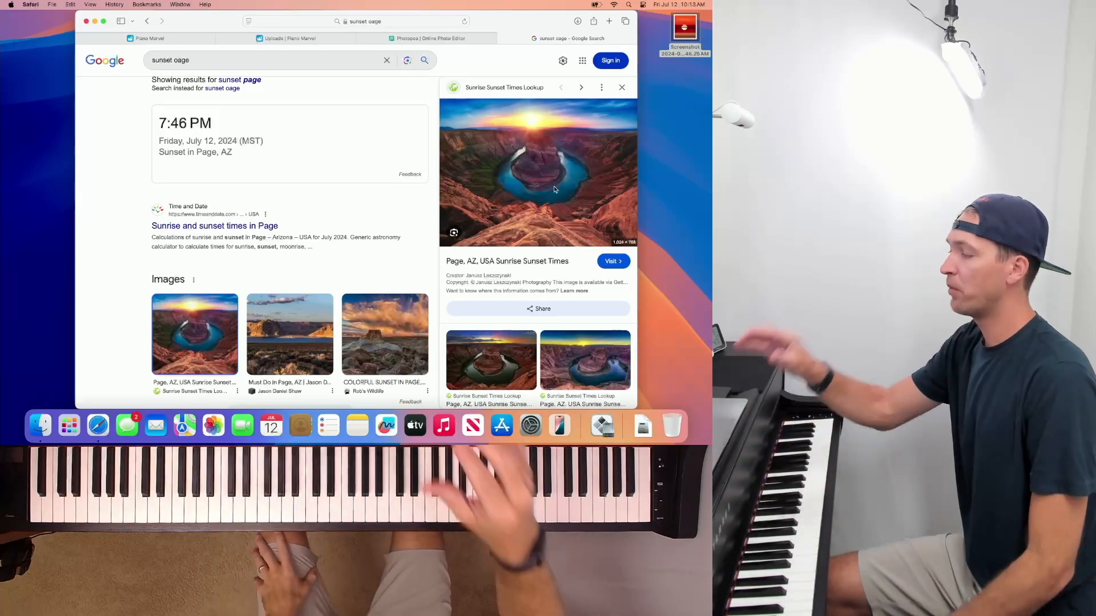
right_click(554, 190)
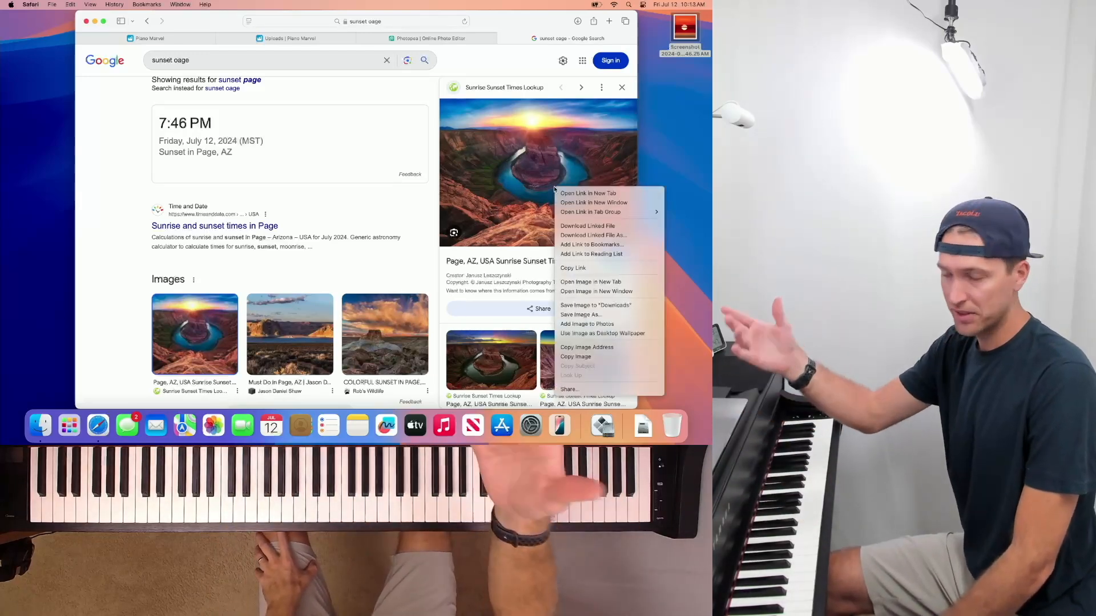
mouse_move(596, 304)
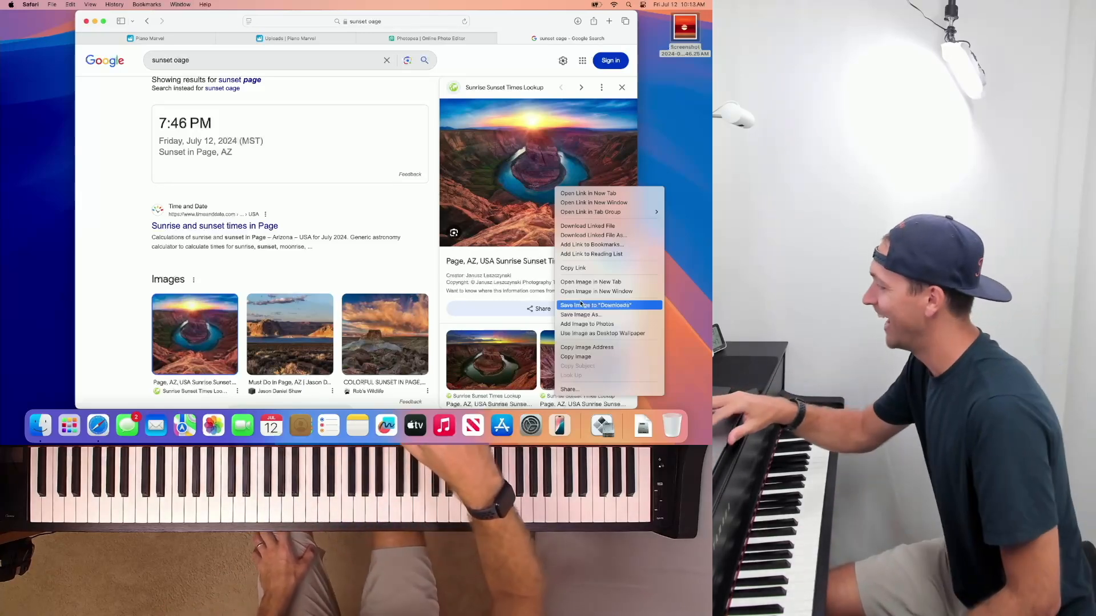
left_click(595, 304)
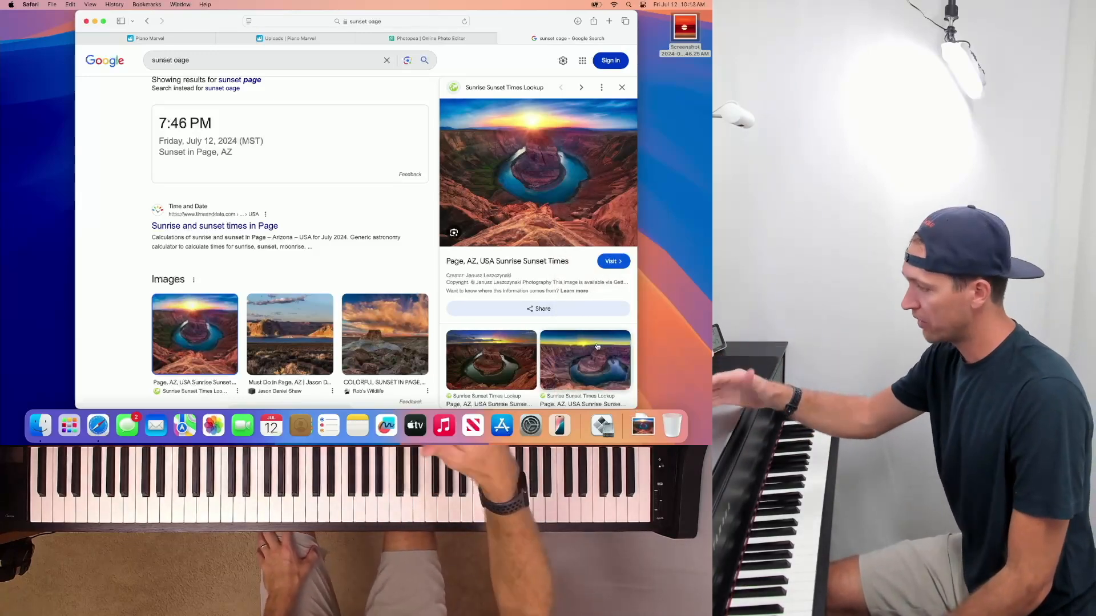
left_click(425, 38)
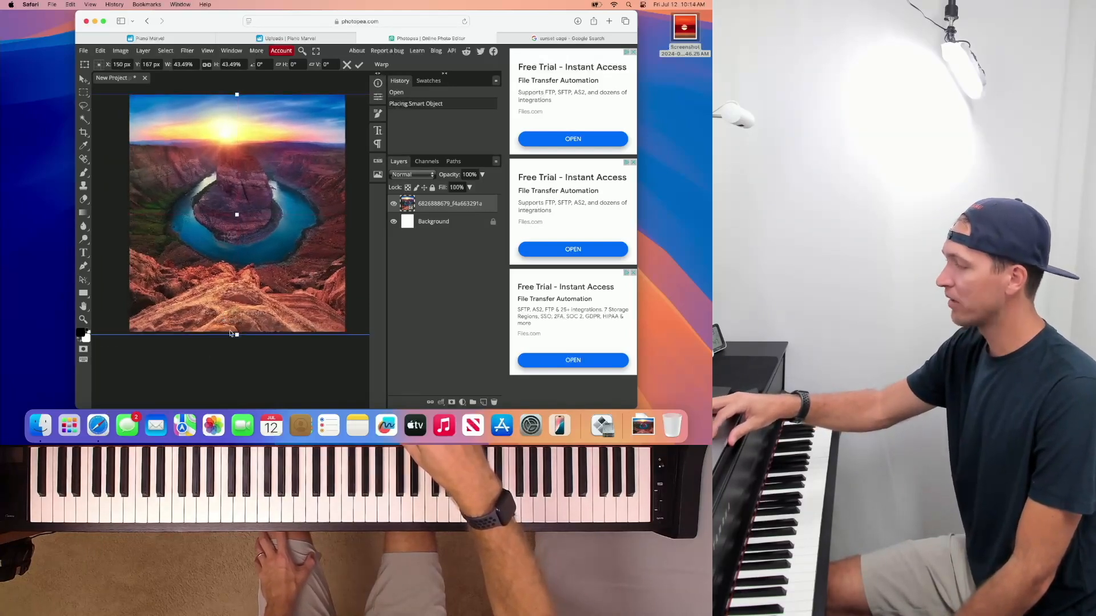
left_click(147, 39)
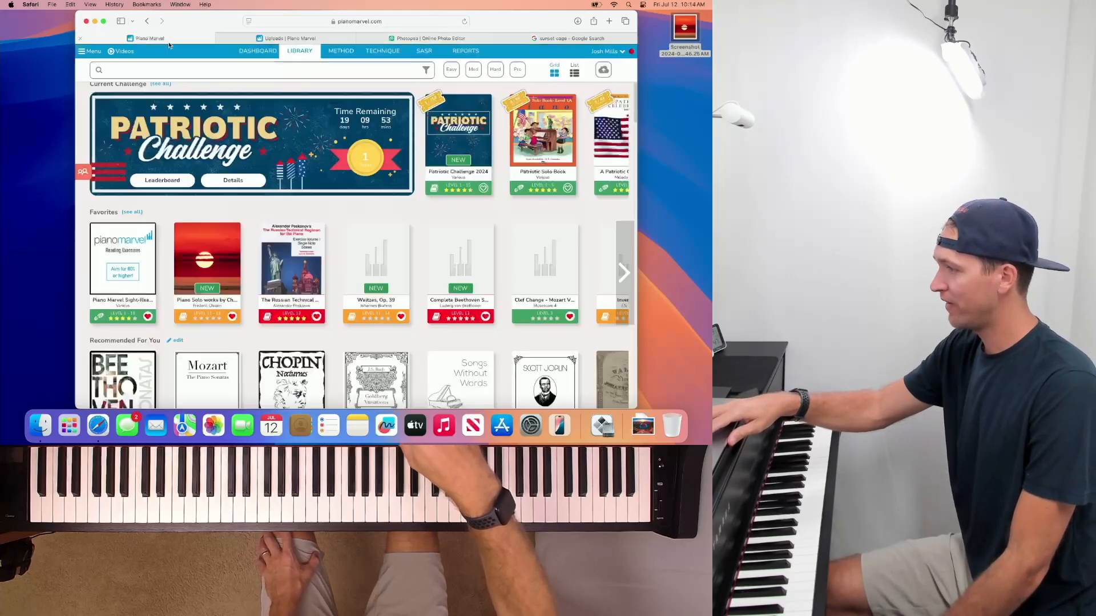
scroll("down", 3)
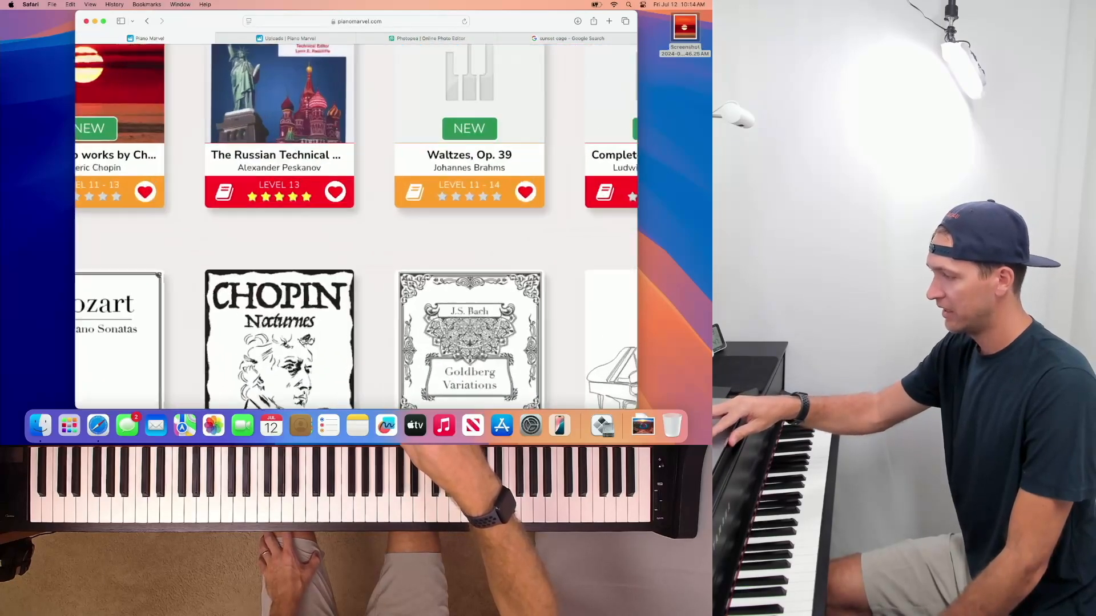
scroll("down", 3)
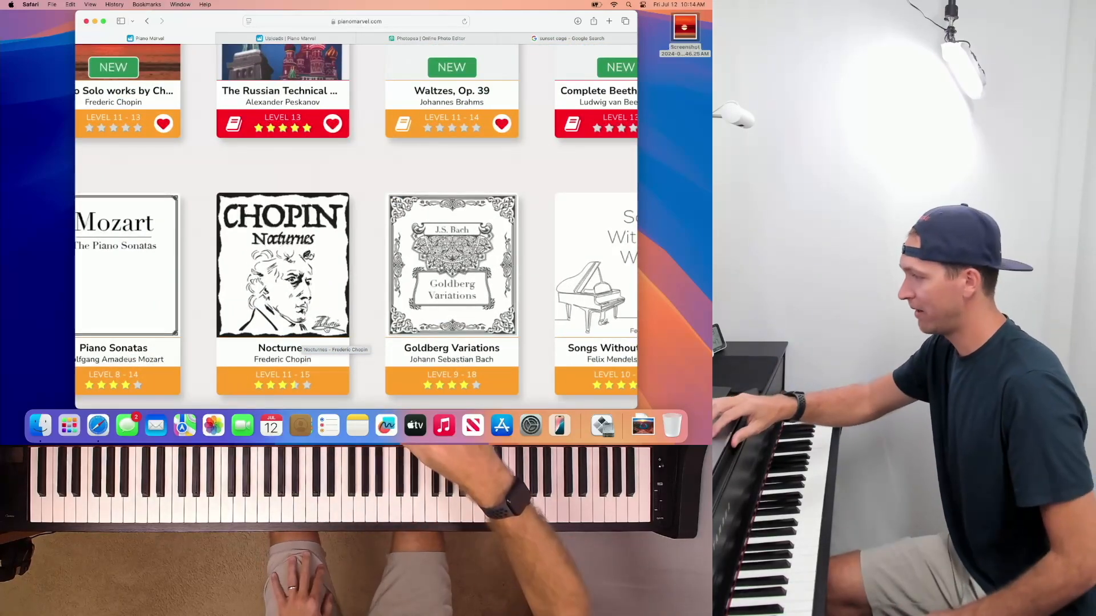
scroll("up", 3)
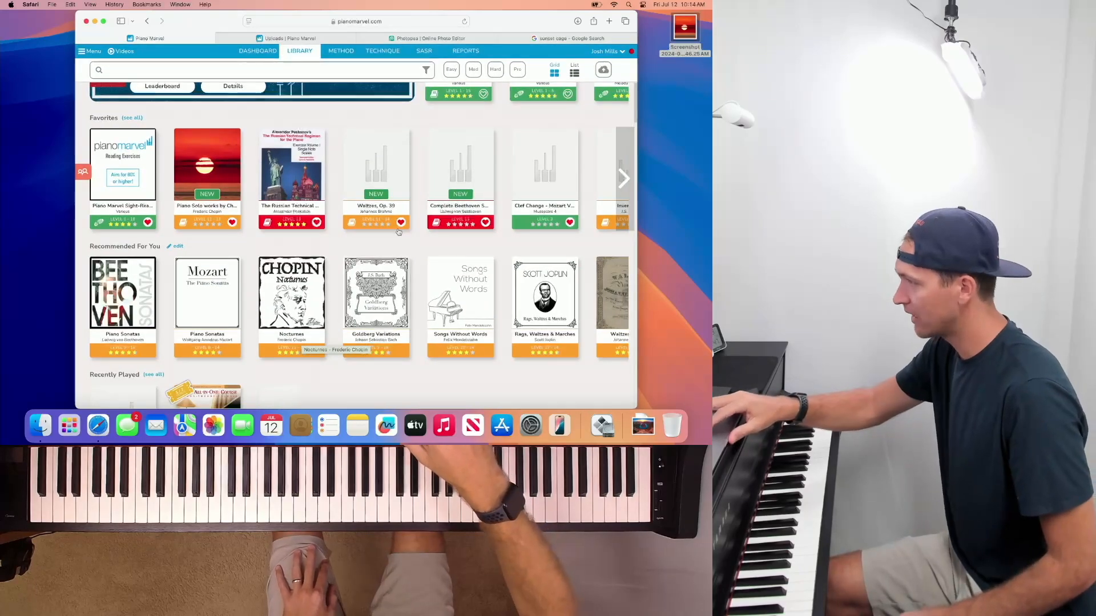
left_click(568, 38)
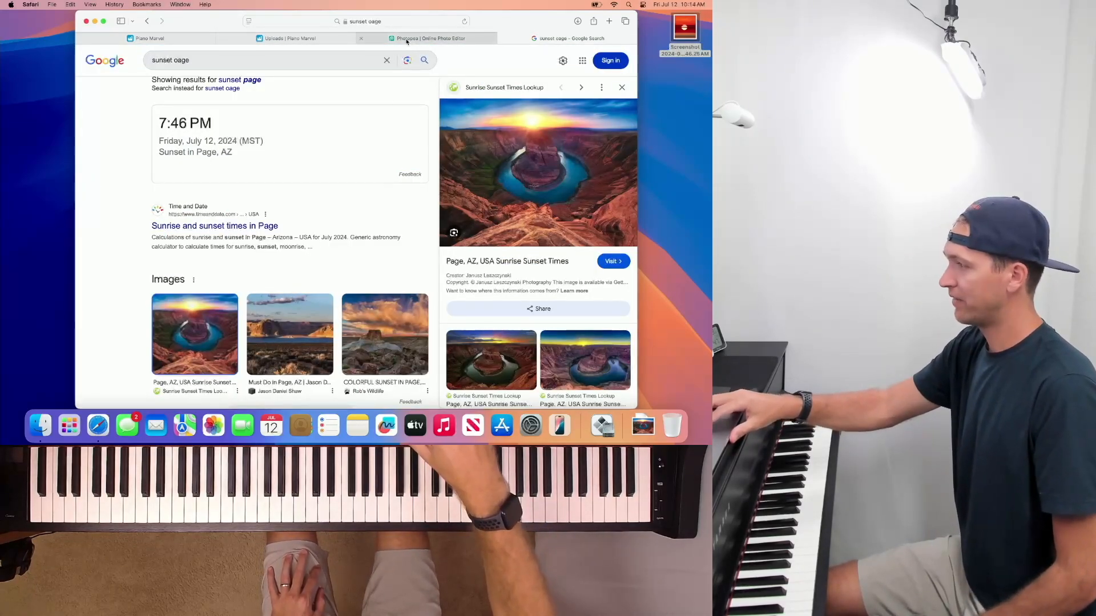
left_click(426, 38)
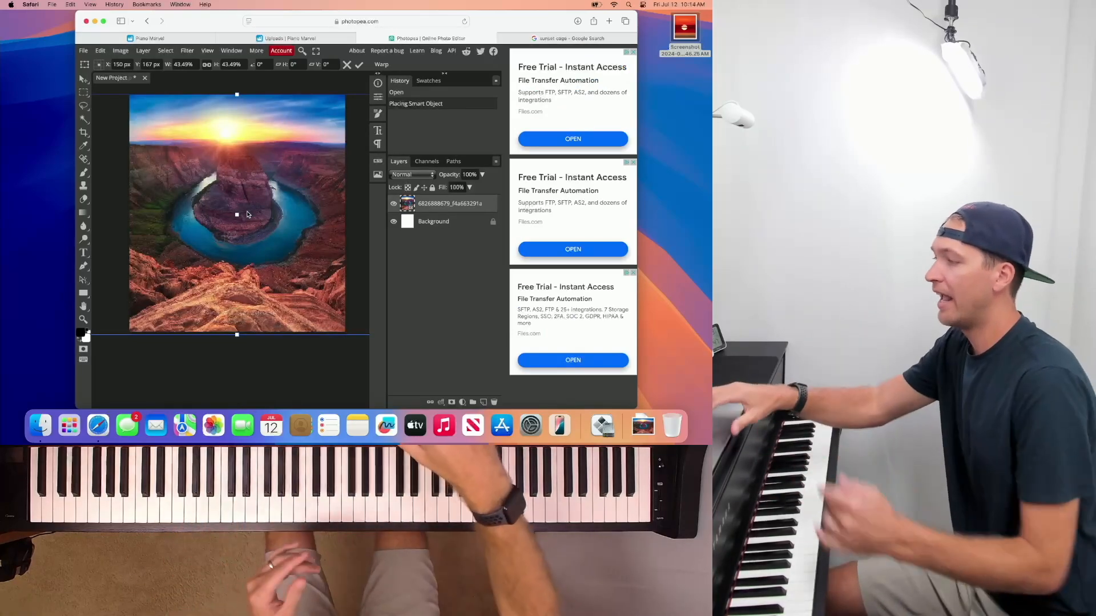
- Add a text layer reading 'TEXT' in the sky above the canyon sunset
left_click(84, 254)
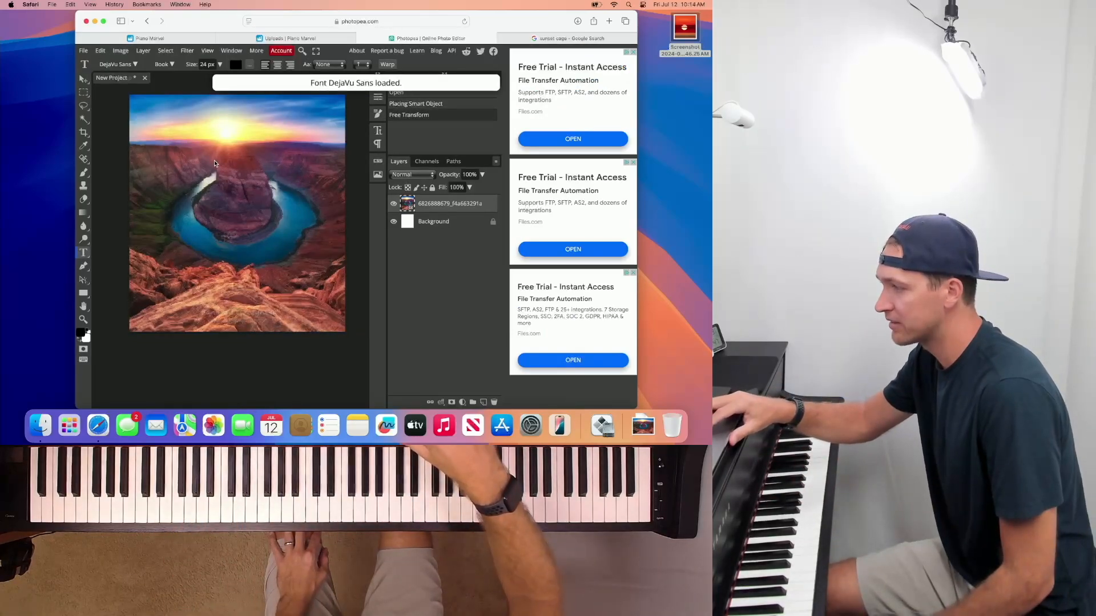
left_click(225, 171)
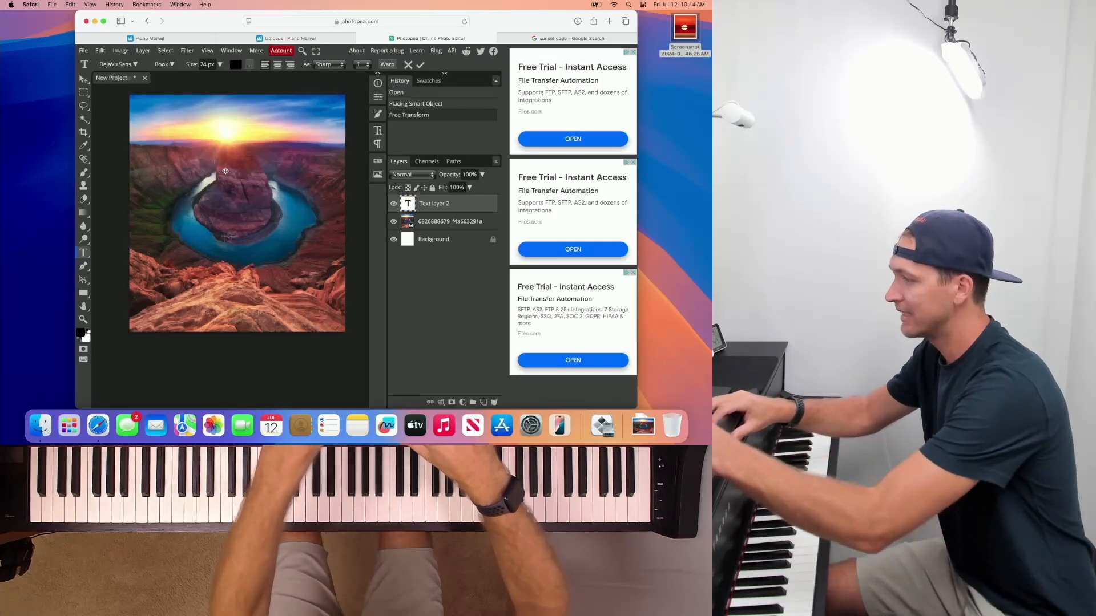
type("TEst")
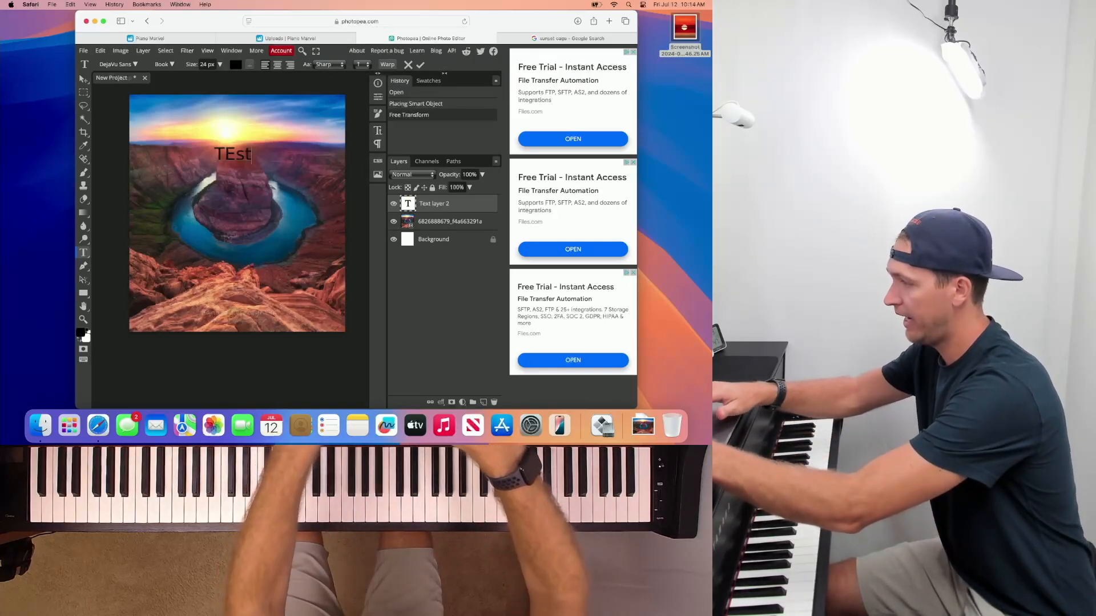
type("TEXT")
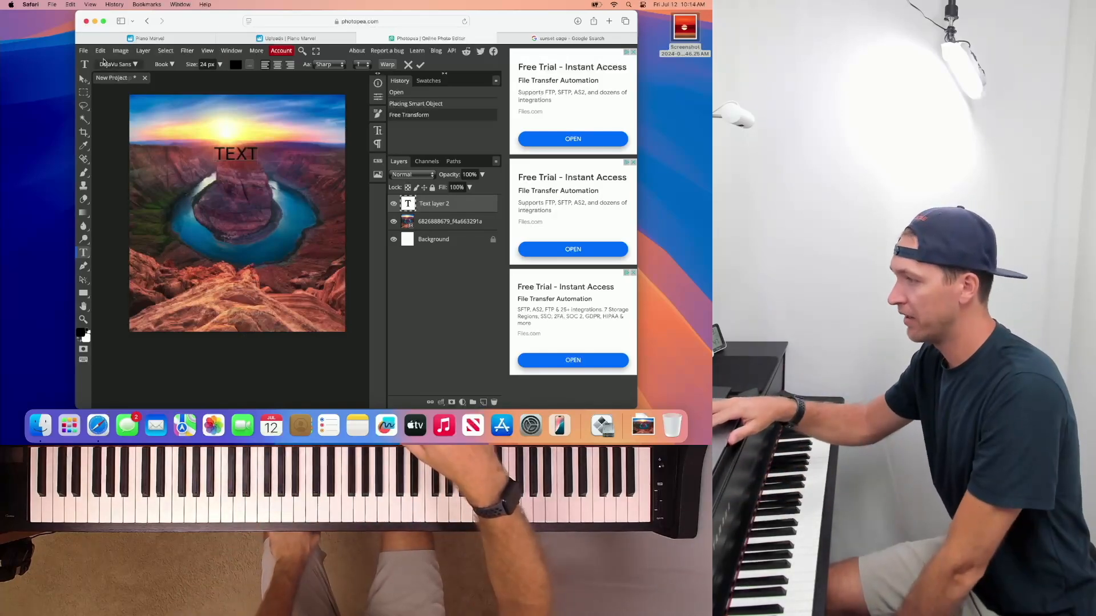
- Export the thumbnail as a PNG via File > Export as
left_click(84, 50)
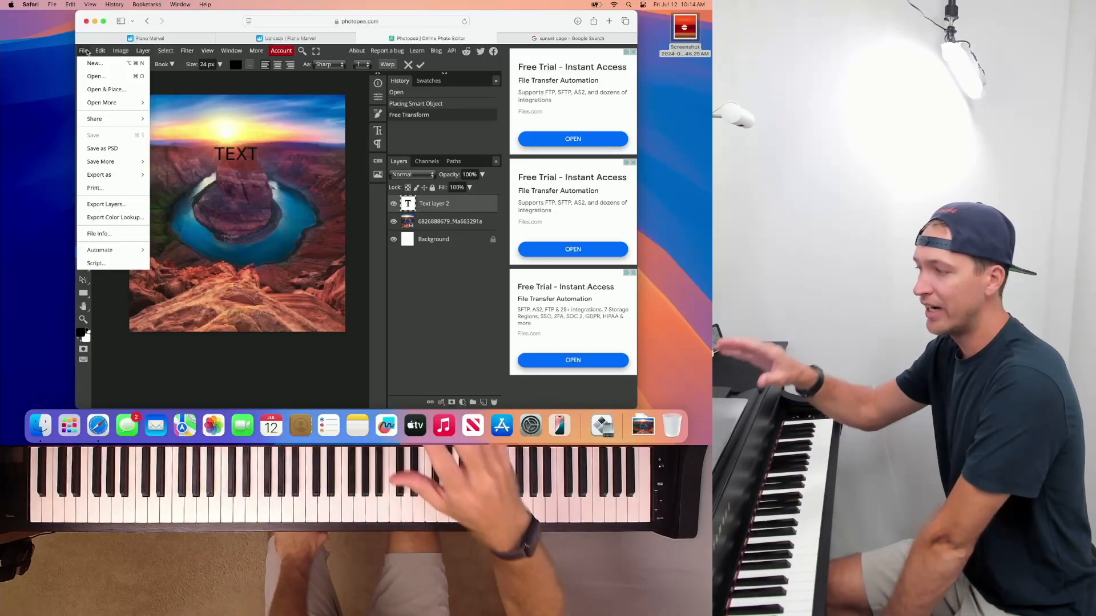
left_click(98, 174)
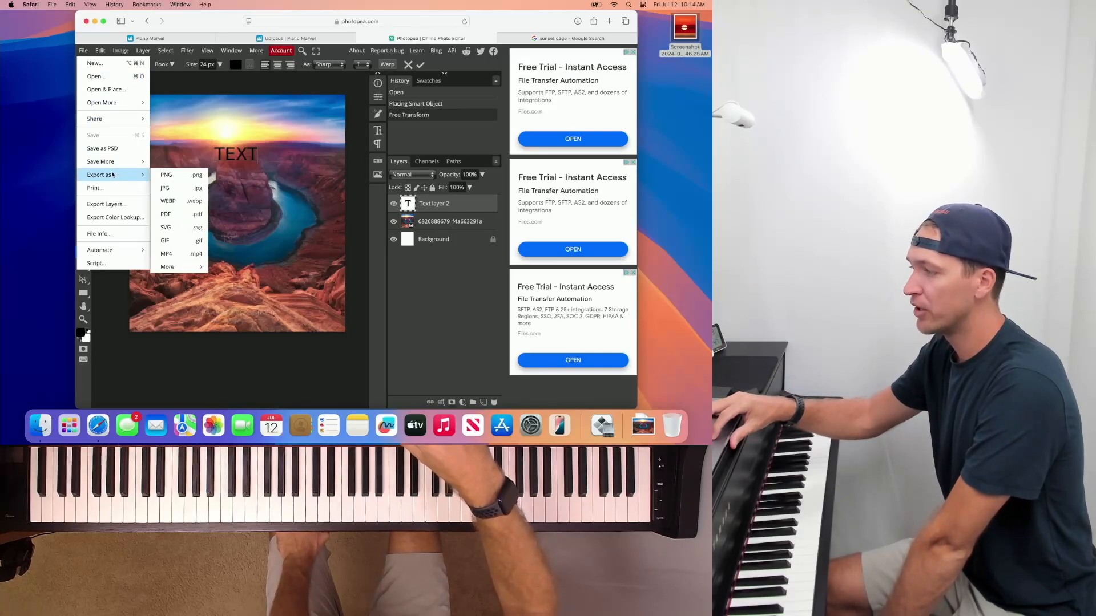
mouse_move(166, 175)
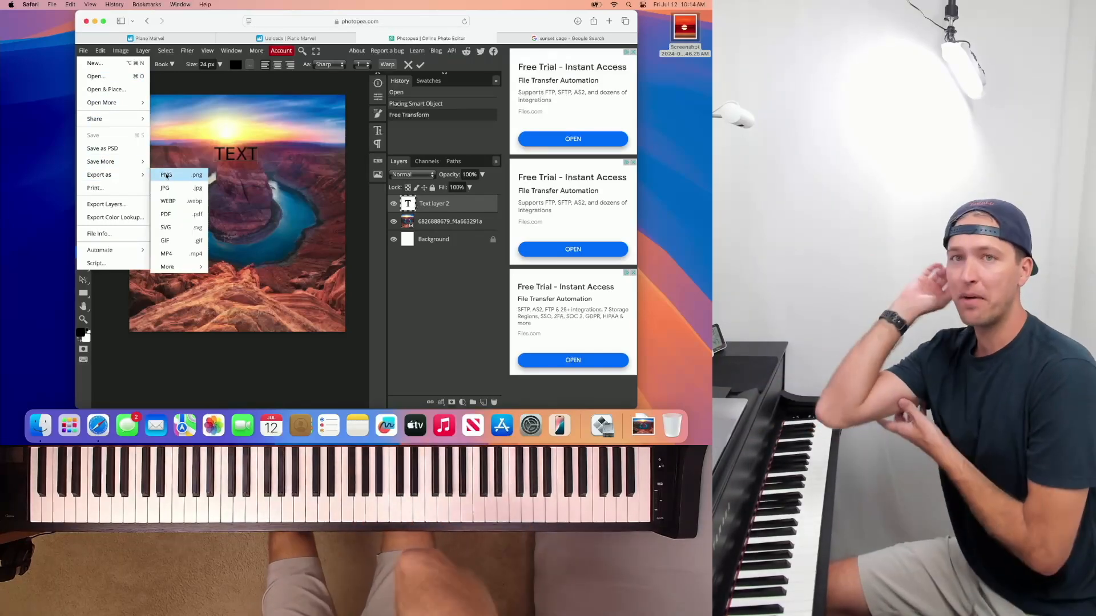
left_click(186, 50)
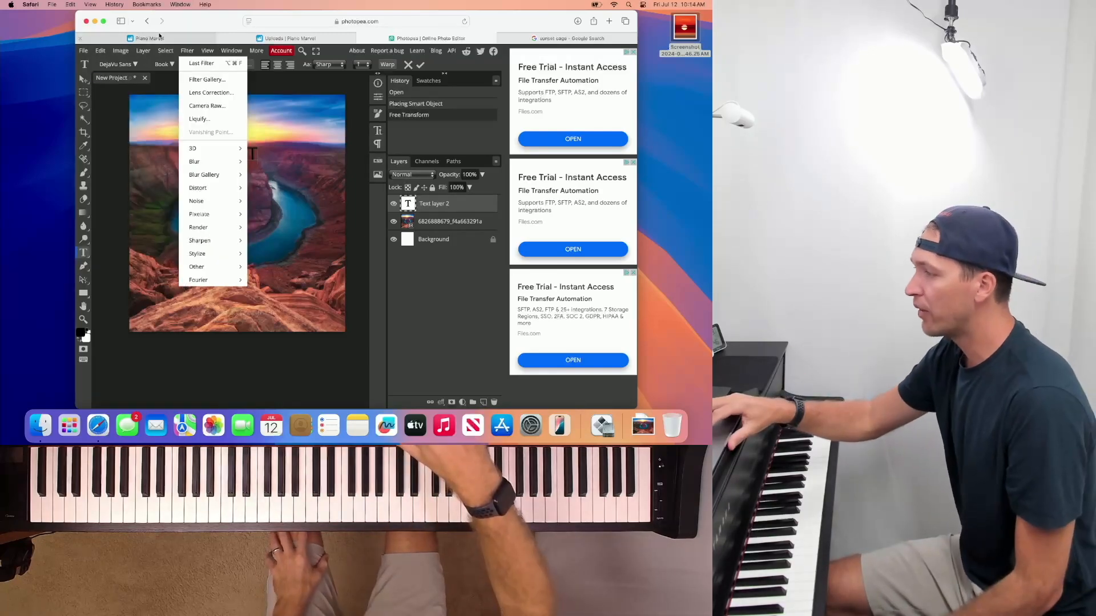
- Return to the Piano Marvel library tab showing the Chopin book's sunset cover
left_click(150, 37)
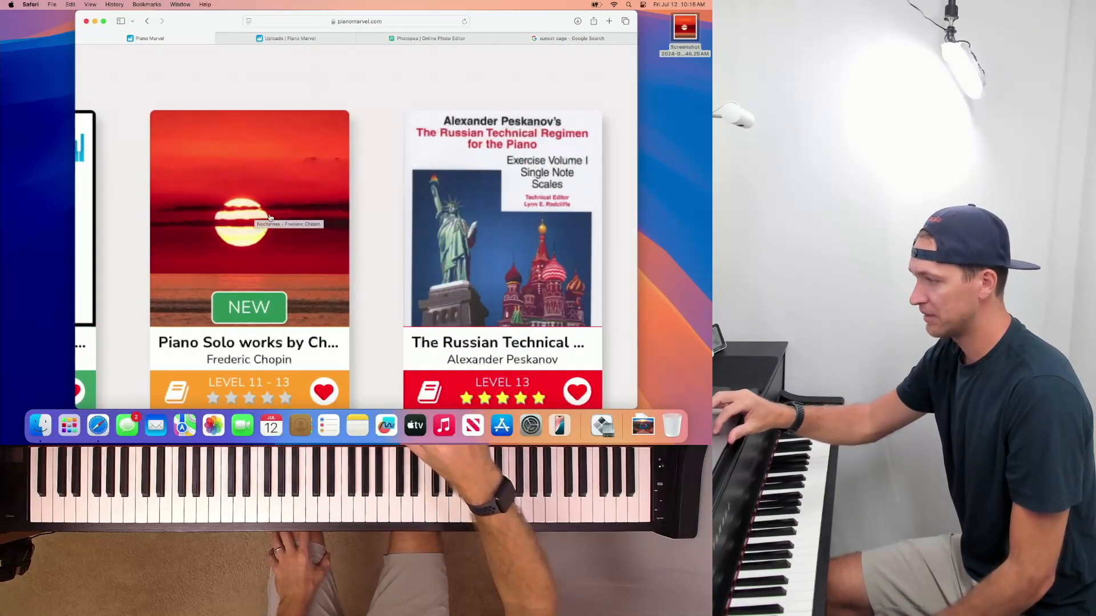
mouse_move(250, 210)
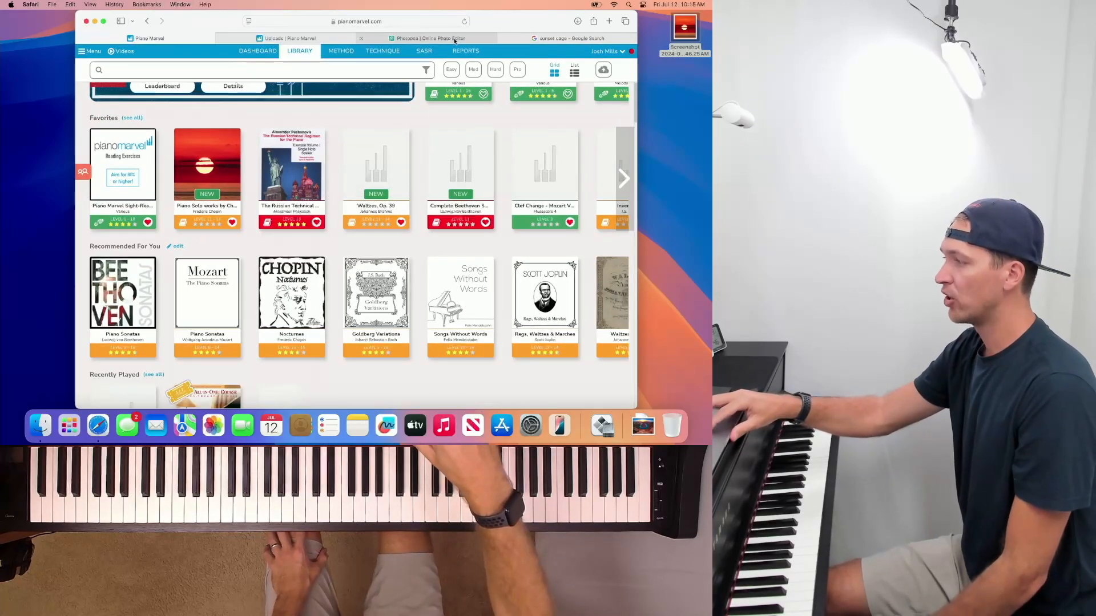
mouse_move(425, 38)
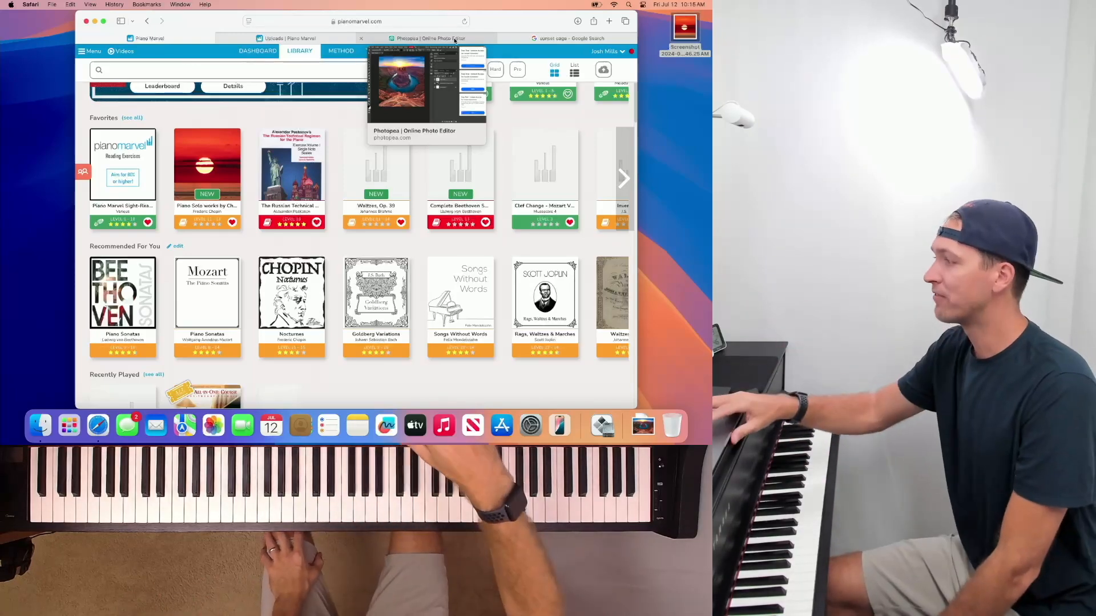
left_click(429, 38)
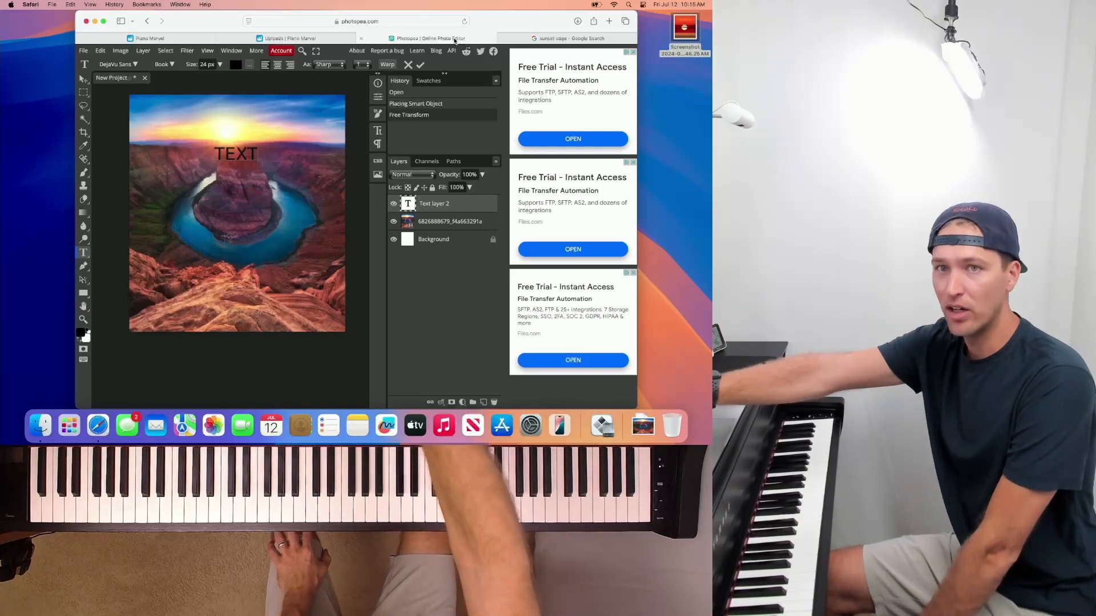
left_click(149, 39)
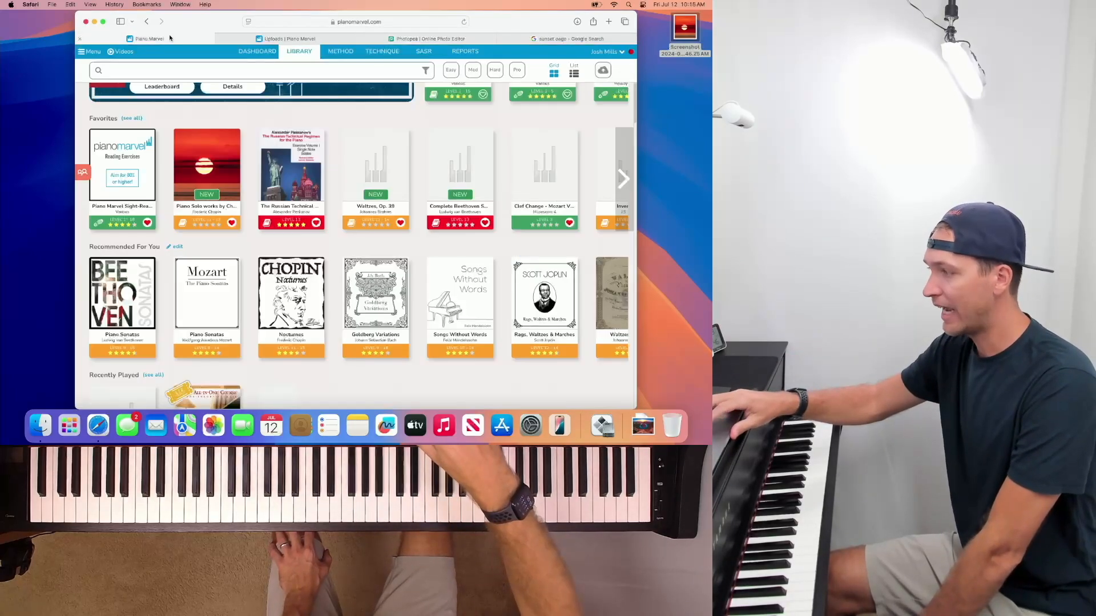
scroll("down", 3)
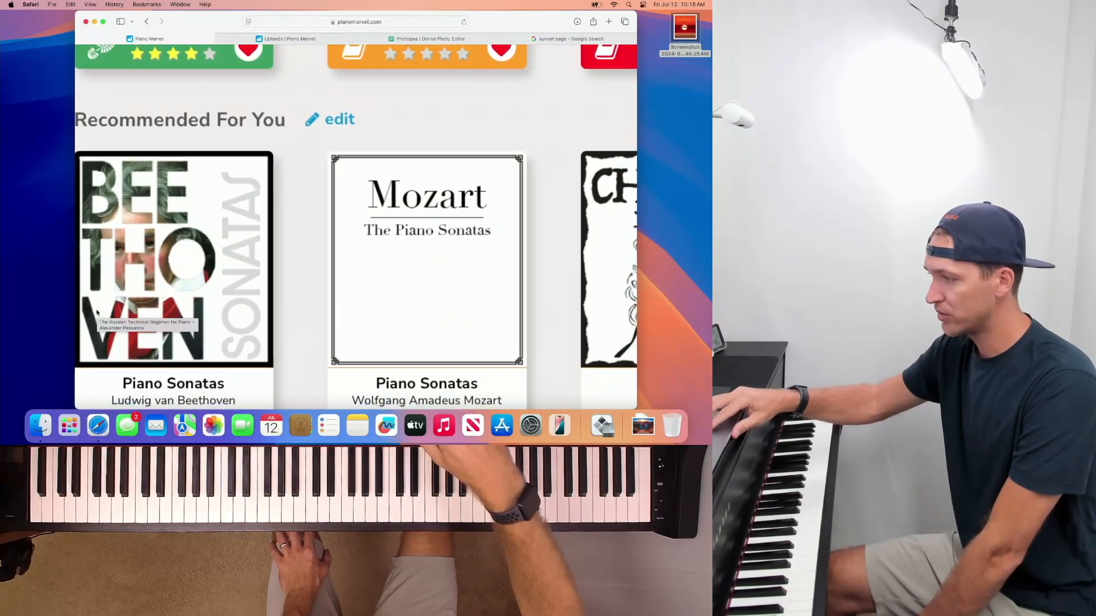
scroll("up", 3)
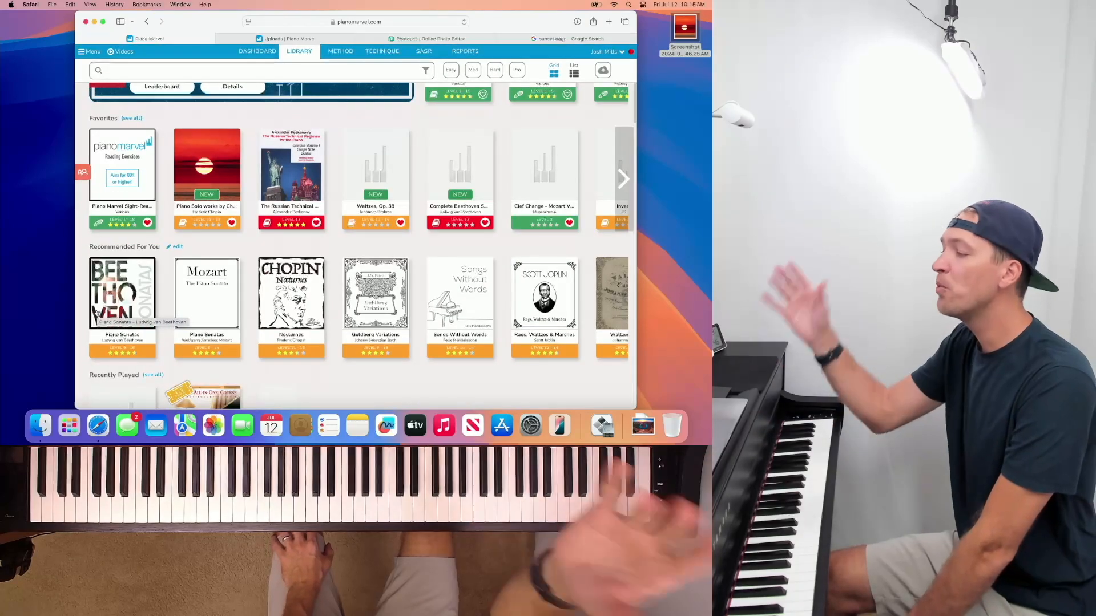